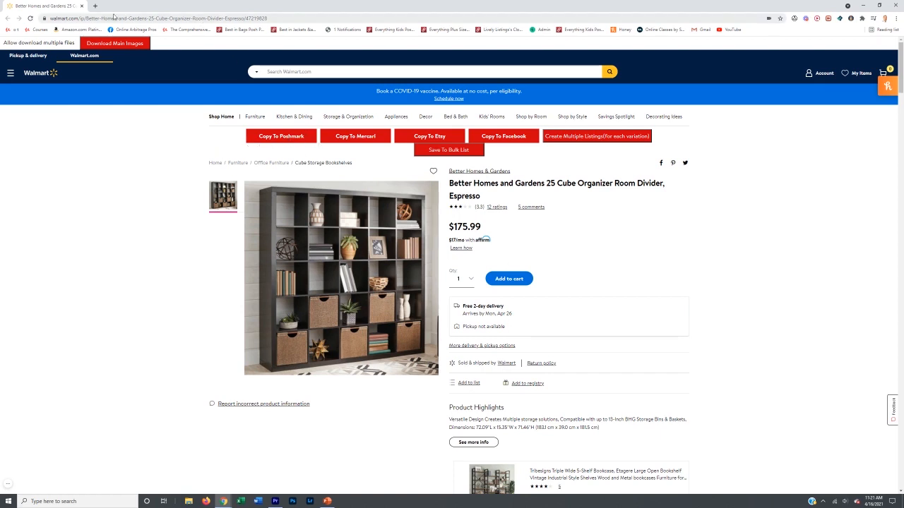
pyautogui.moveTo(91, 68)
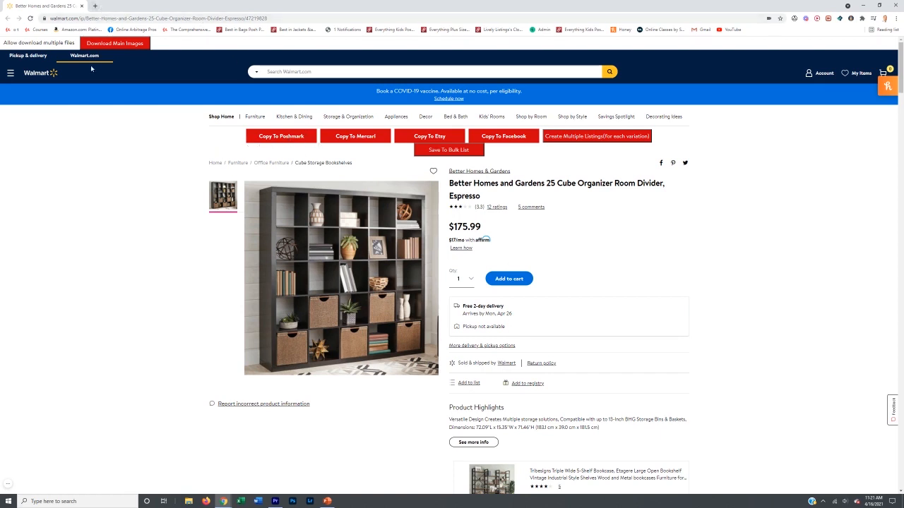
pyautogui.moveTo(293, 228)
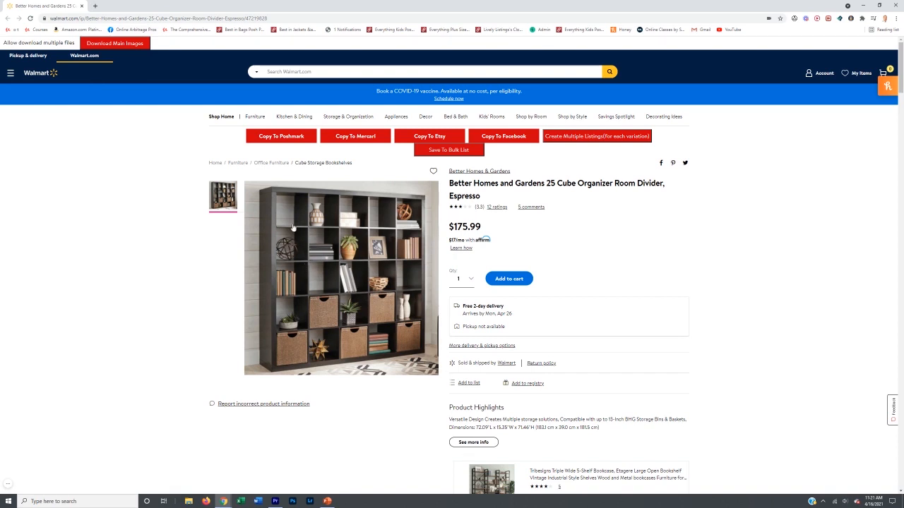
pyautogui.moveTo(296, 222)
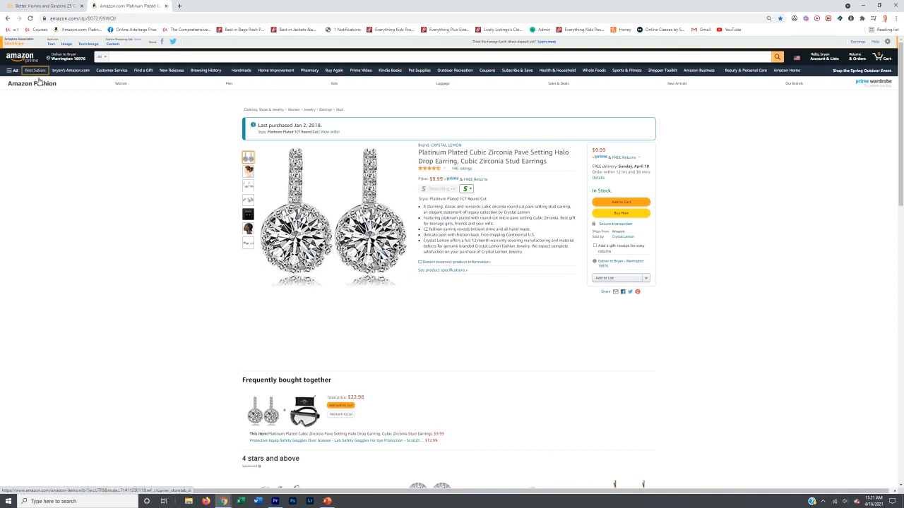
# Browse Amazon Best Sellers in Clothing, Shoes & Jewelry and open the BLENCOT button-down tank top
pyautogui.click(36, 70)
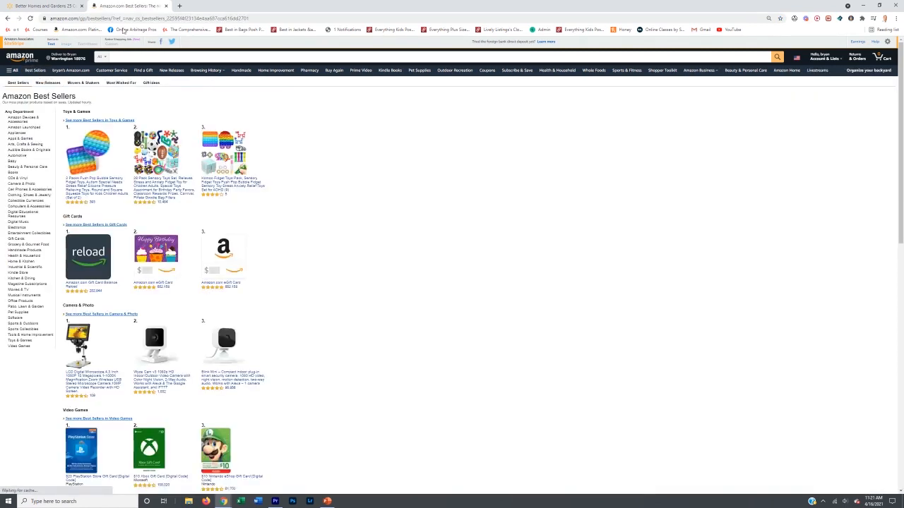
pyautogui.click(127, 18)
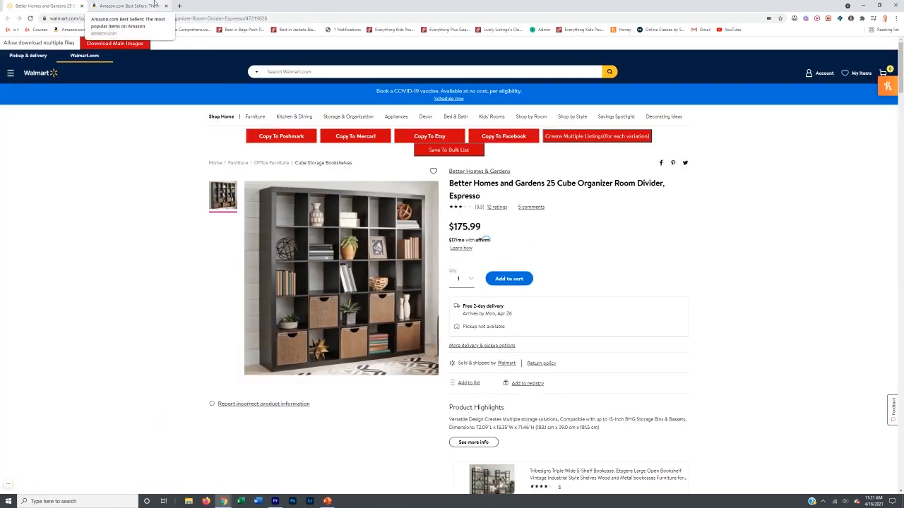
pyautogui.click(127, 5)
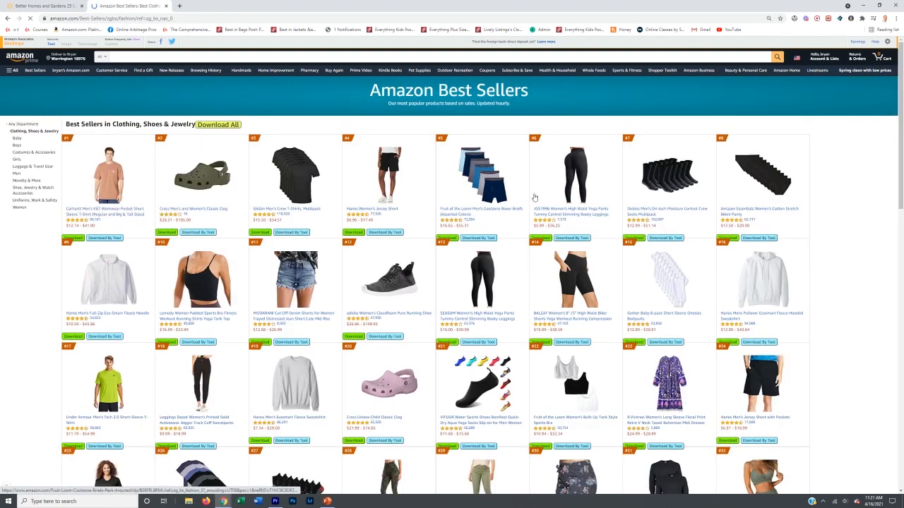
pyautogui.scroll(-3)
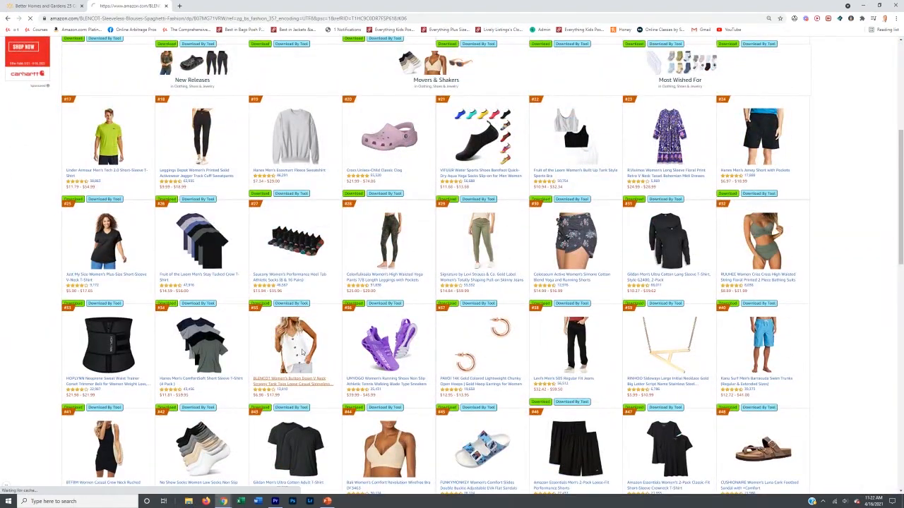
pyautogui.click(294, 343)
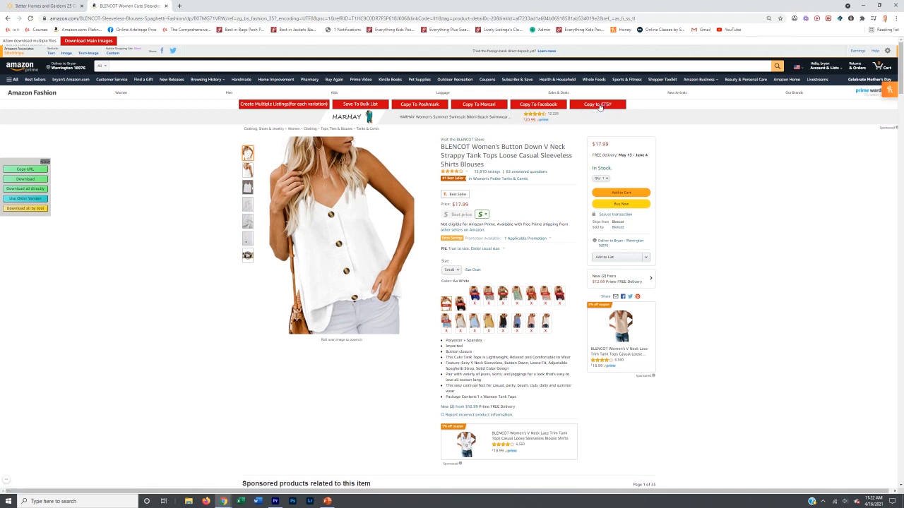
pyautogui.moveTo(479, 104)
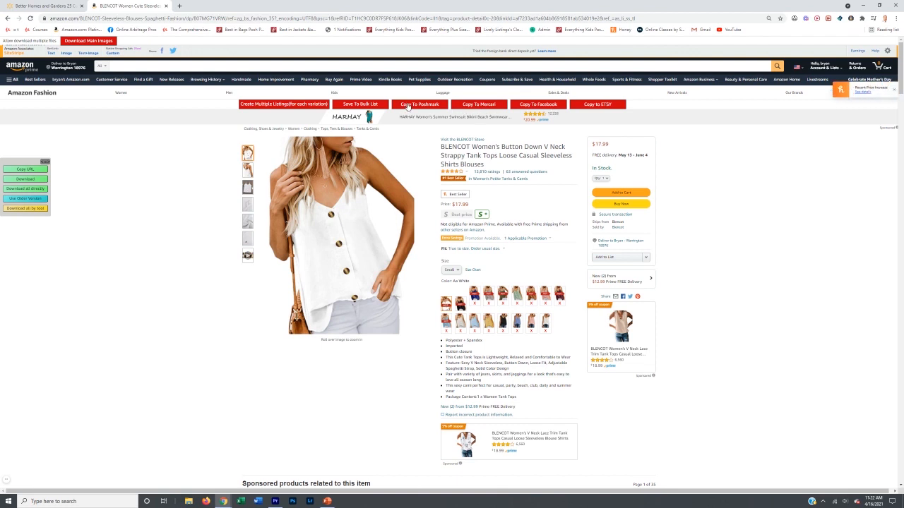
# Send the tank top listing to Poshmark via the Copy to Poshmark extension button
pyautogui.click(420, 104)
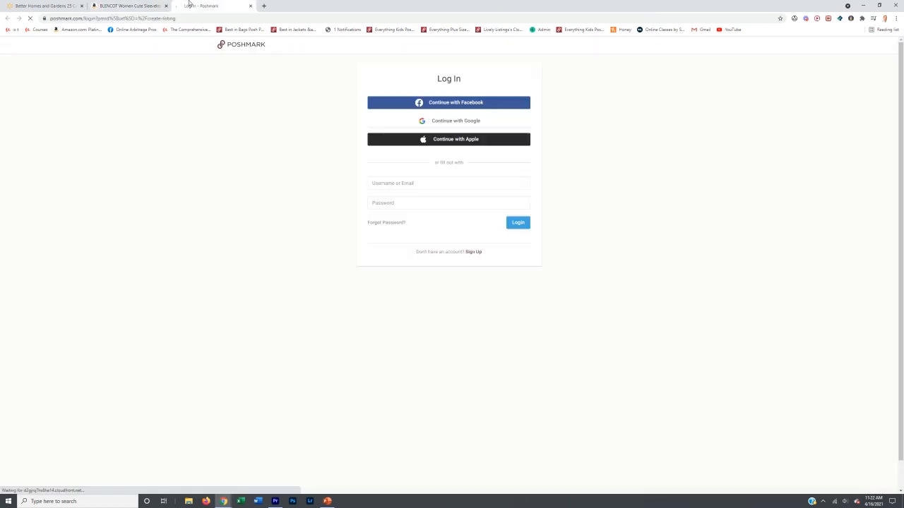
pyautogui.moveTo(130, 5)
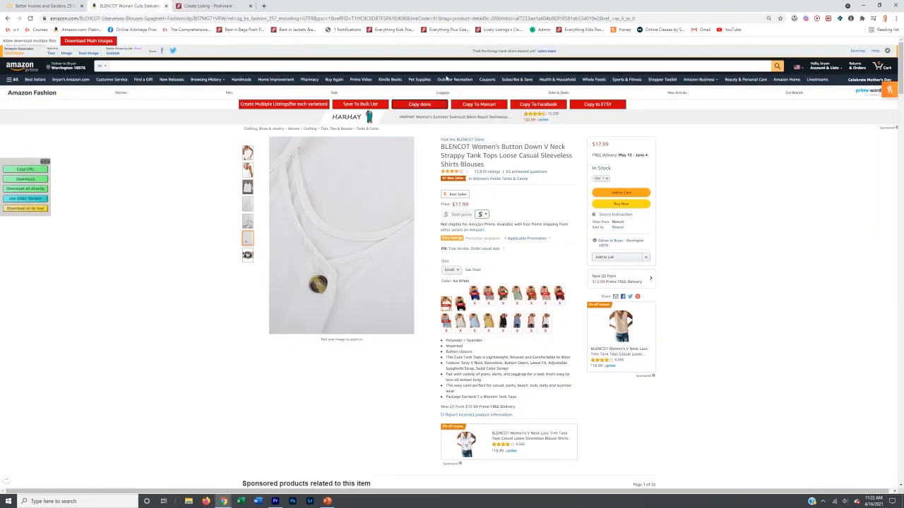
# Send the listing to Facebook Marketplace and Mercari Sell, then return to the Amazon tab
pyautogui.click(479, 105)
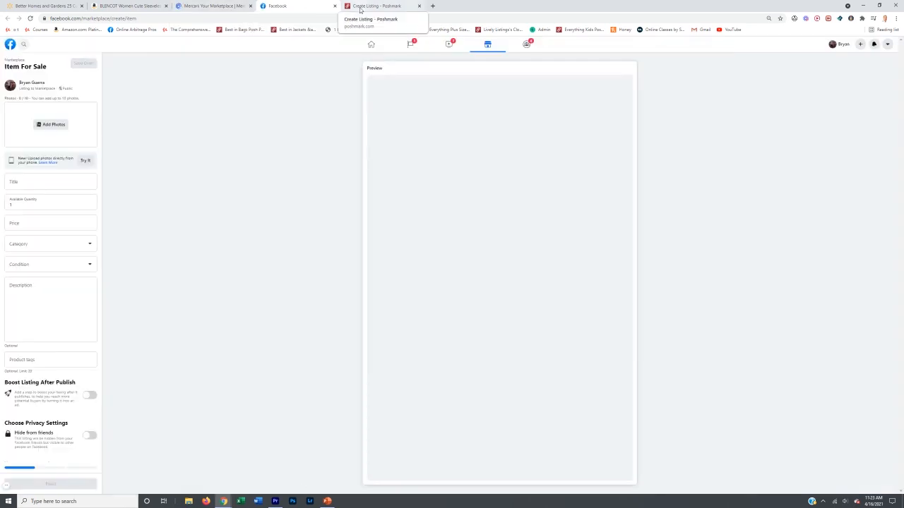
pyautogui.click(382, 6)
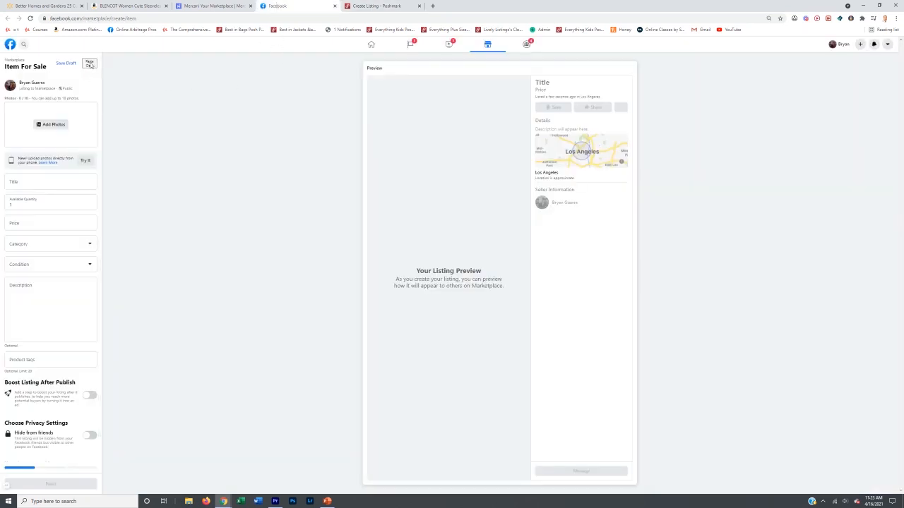
pyautogui.click(212, 6)
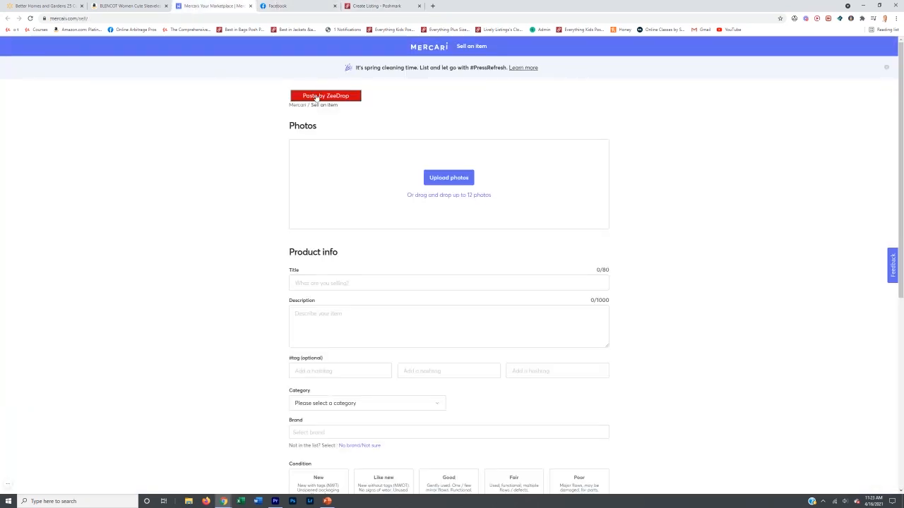
pyautogui.click(130, 6)
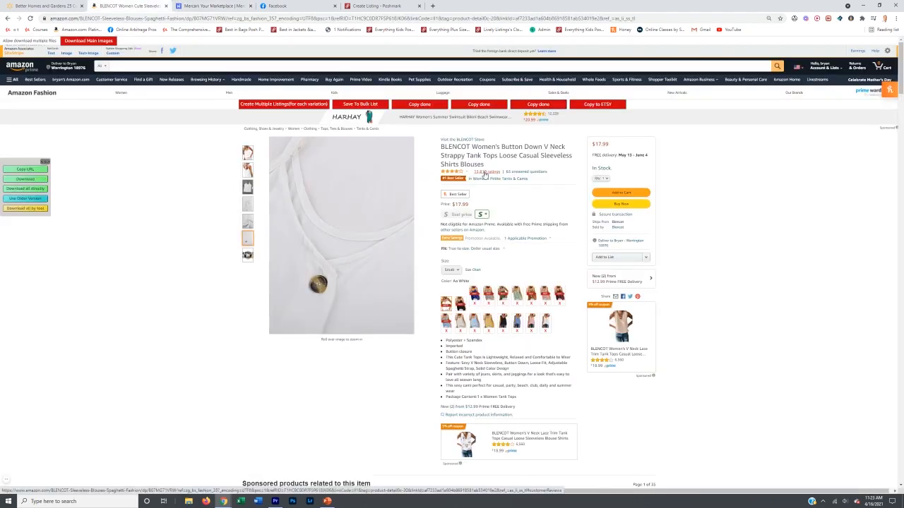
pyautogui.scroll(-3)
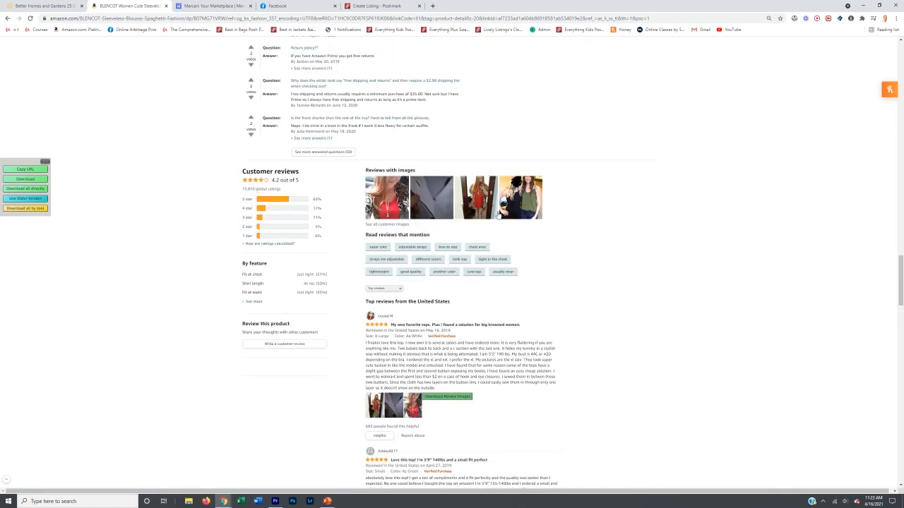
pyautogui.scroll(3)
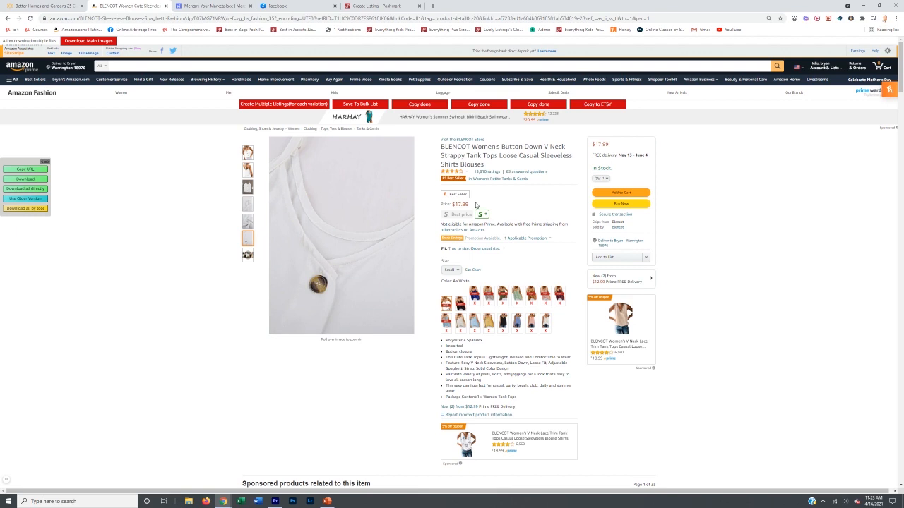
# Apply the model shot as cover photo on the Poshmark form and review the pasted title
pyautogui.click(501, 215)
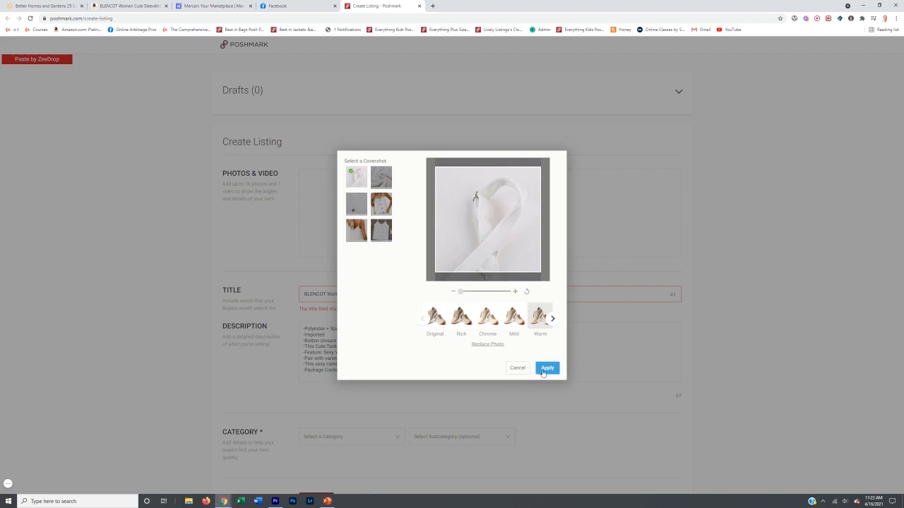
pyautogui.click(548, 367)
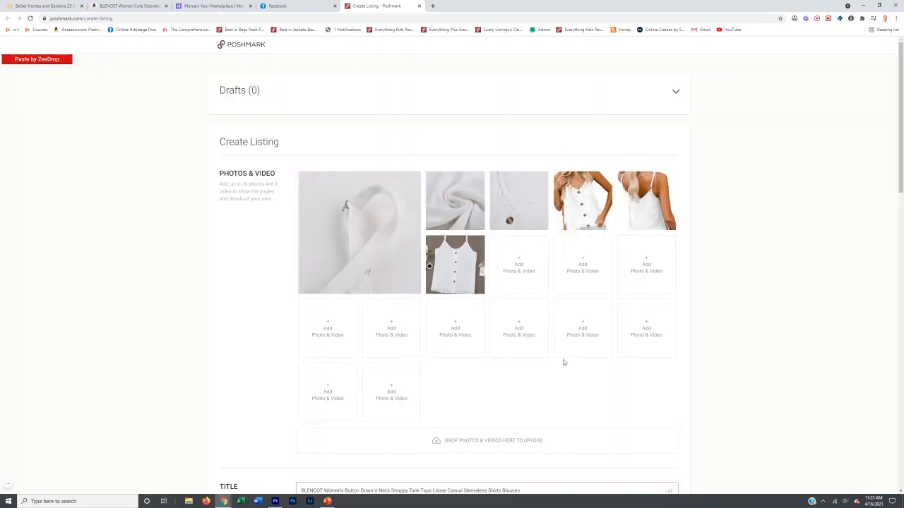
pyautogui.scroll(-3)
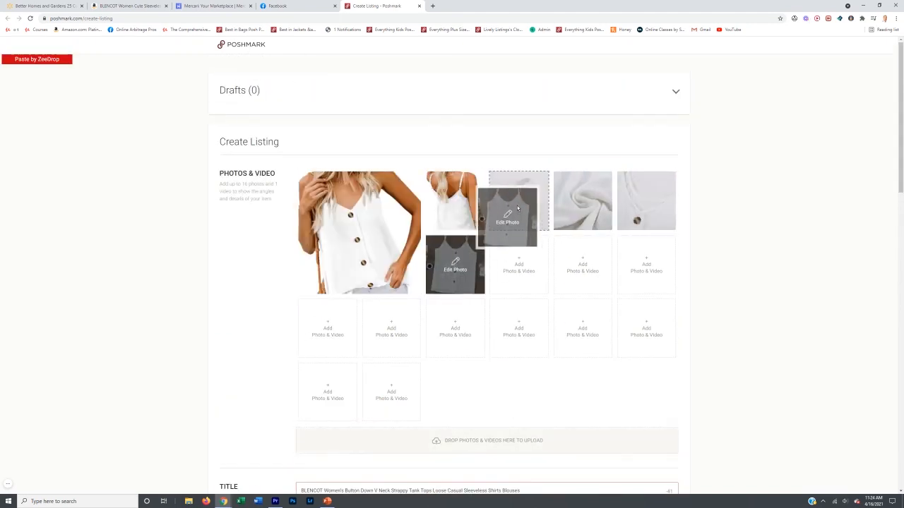
pyautogui.click(274, 6)
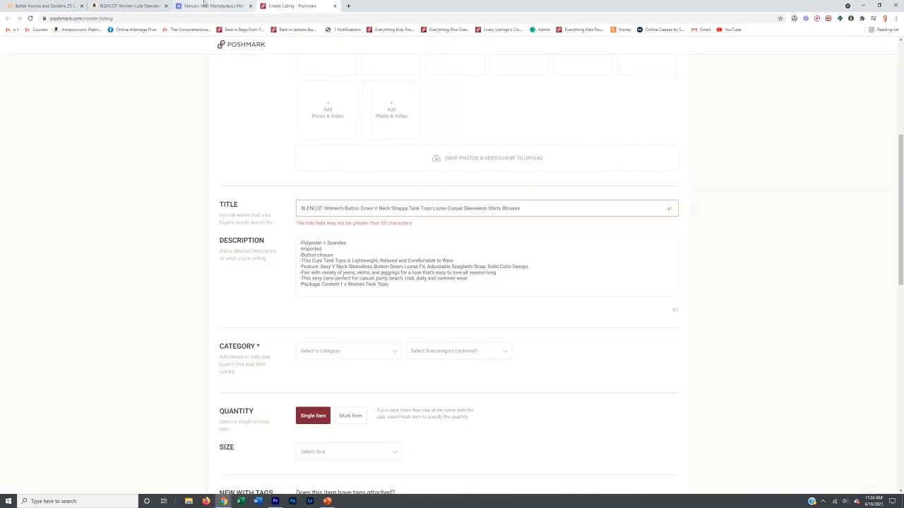
# Compare the Mercari listing, then cut the brand word BLENCOT from the Poshmark title
pyautogui.click(209, 6)
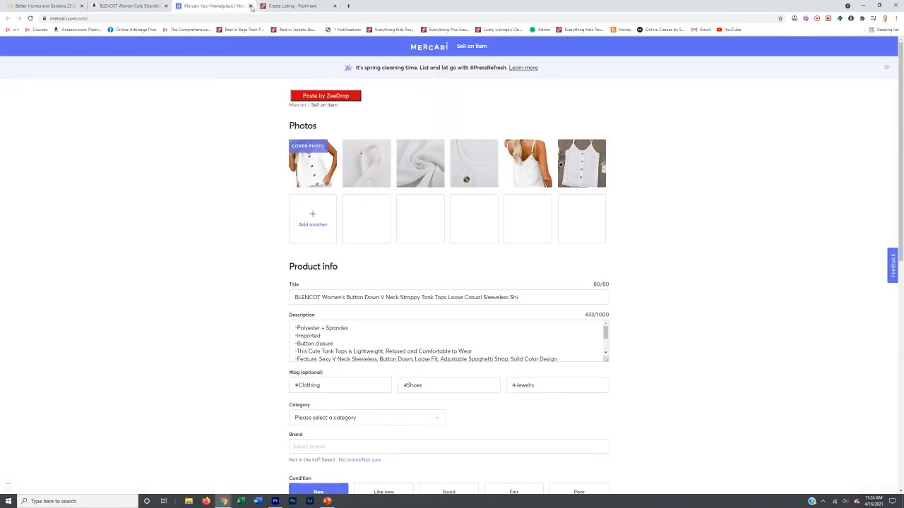
pyautogui.click(294, 6)
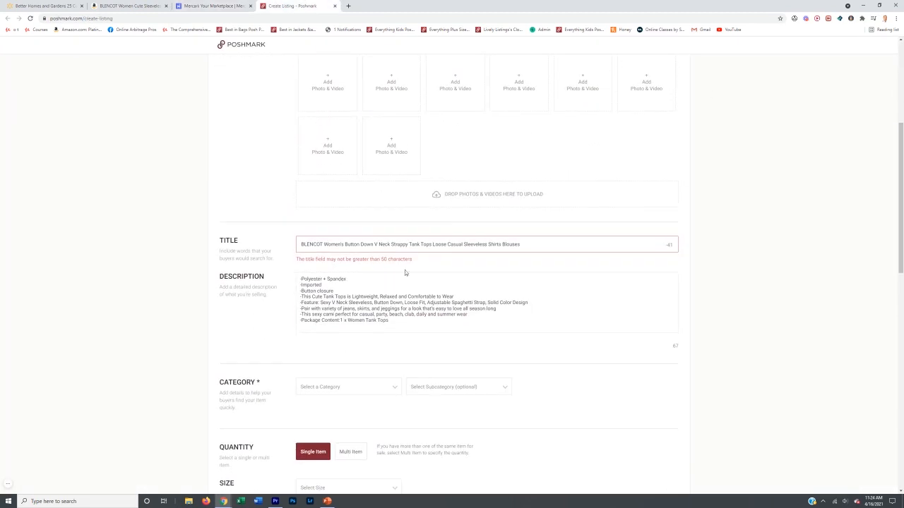
pyautogui.doubleClick(310, 243)
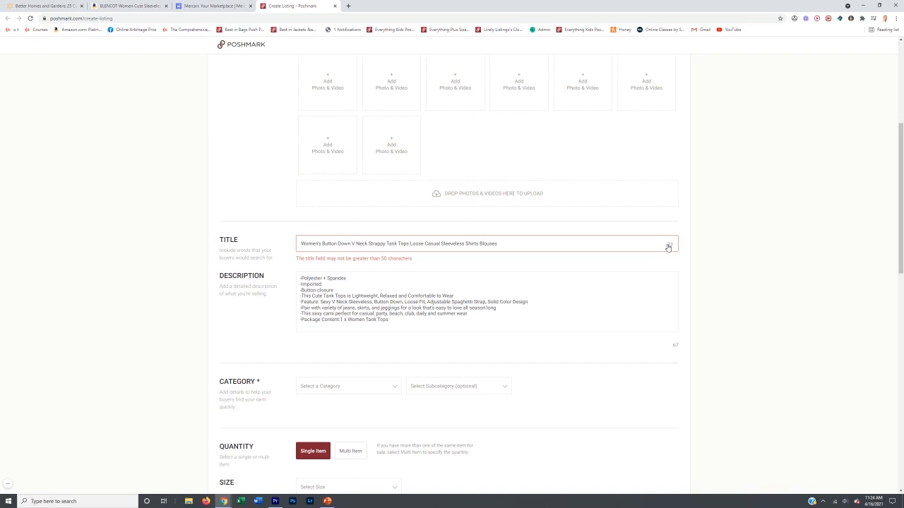
pyautogui.click(215, 5)
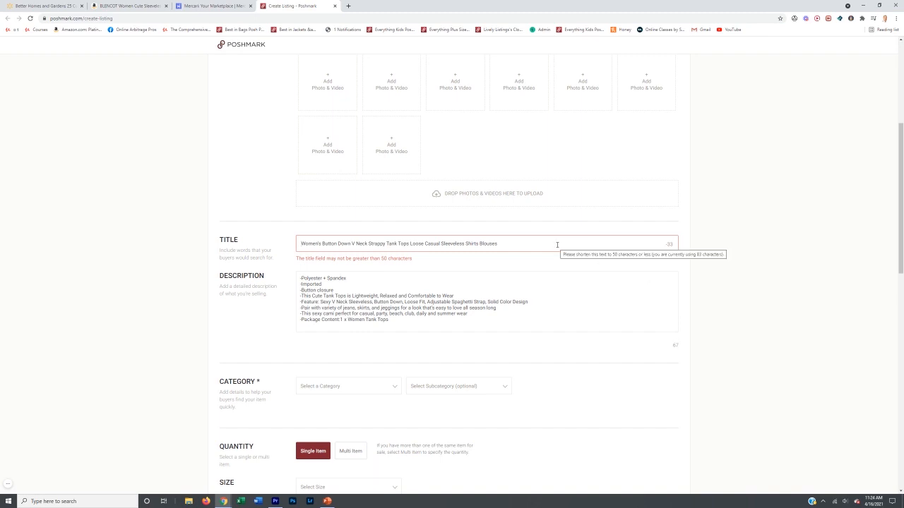
pyautogui.moveTo(551, 243)
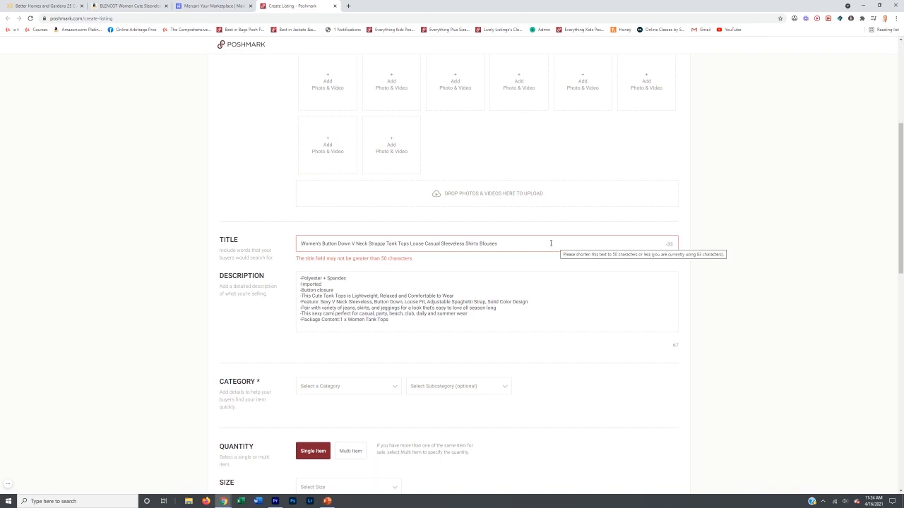
# Remove Strappy and Sleeveless so the title reads Women's Button Down V Neck Tank Tops Casual Shirt
pyautogui.click(402, 243)
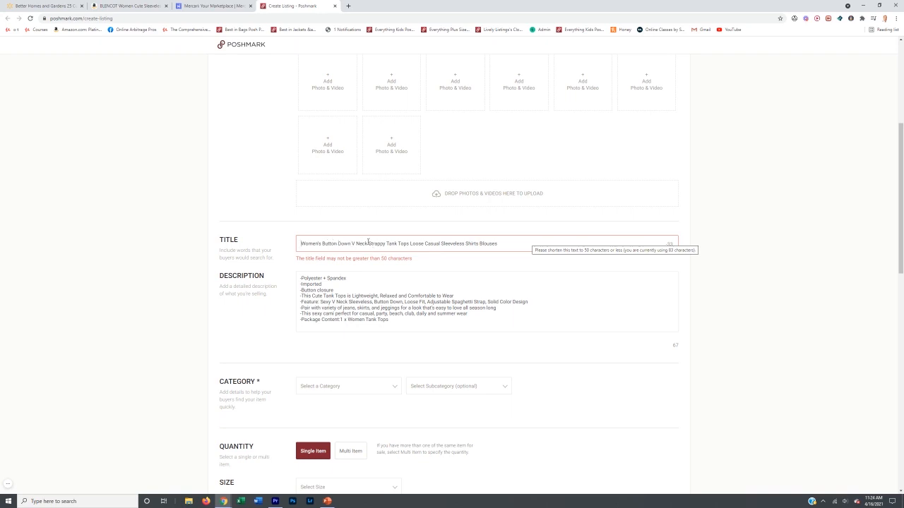
pyautogui.doubleClick(378, 242)
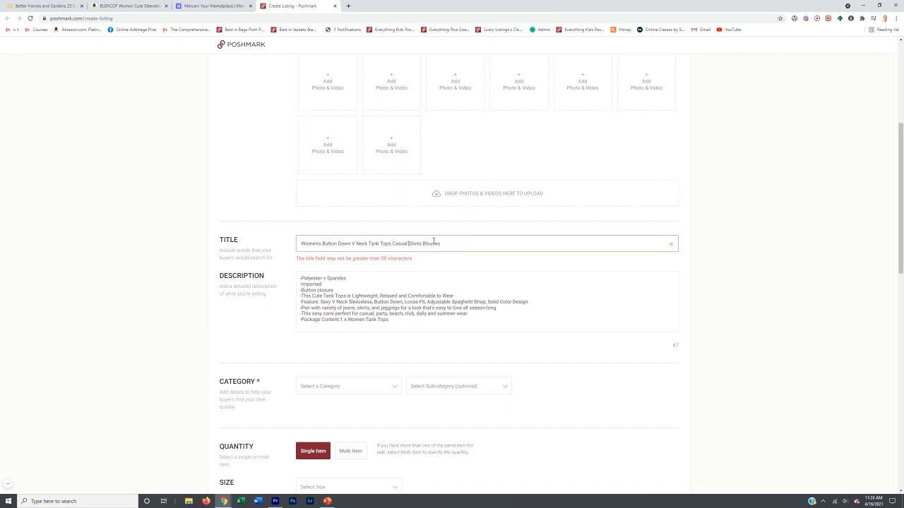
pyautogui.doubleClick(429, 243)
pyautogui.write('.')
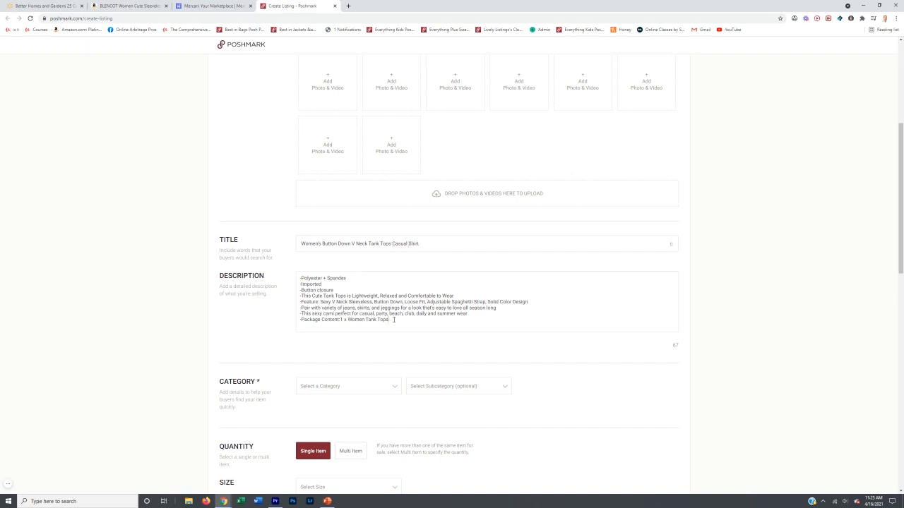
# Set the category to Women > Tops with subcategory Blouses
pyautogui.click(348, 209)
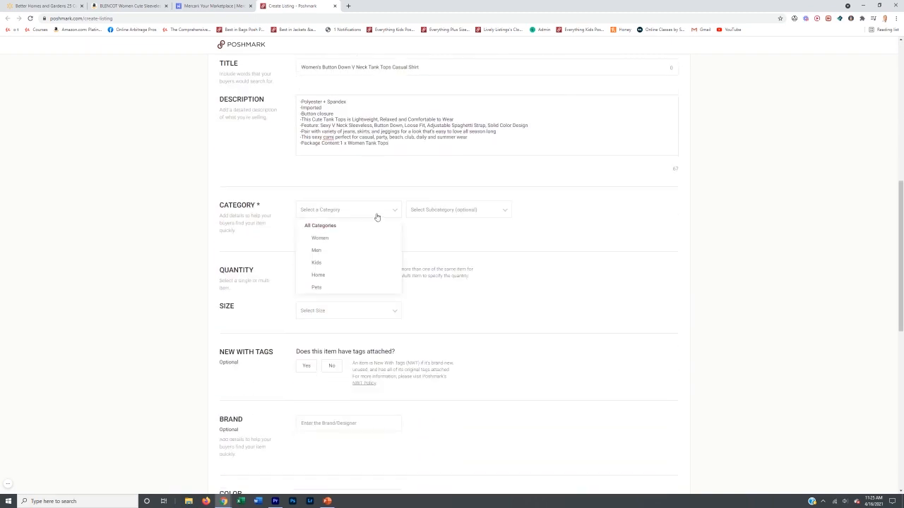
pyautogui.click(319, 237)
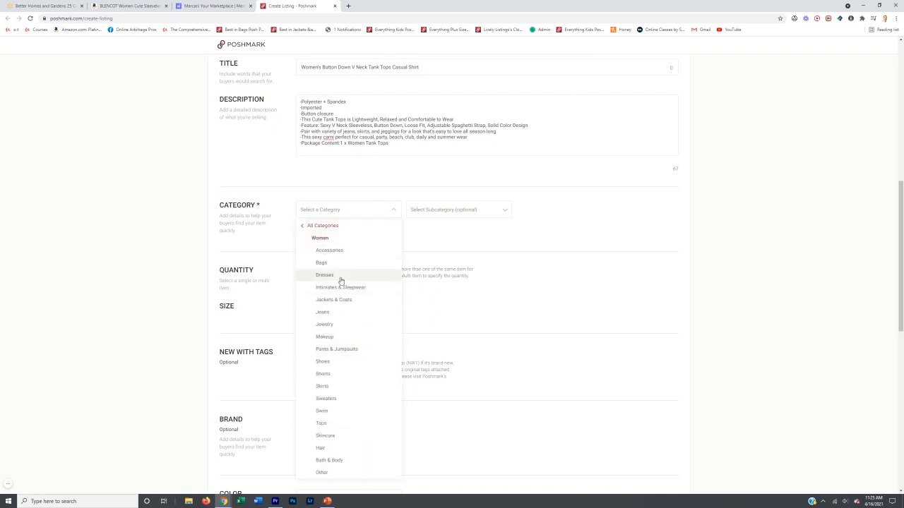
pyautogui.click(322, 424)
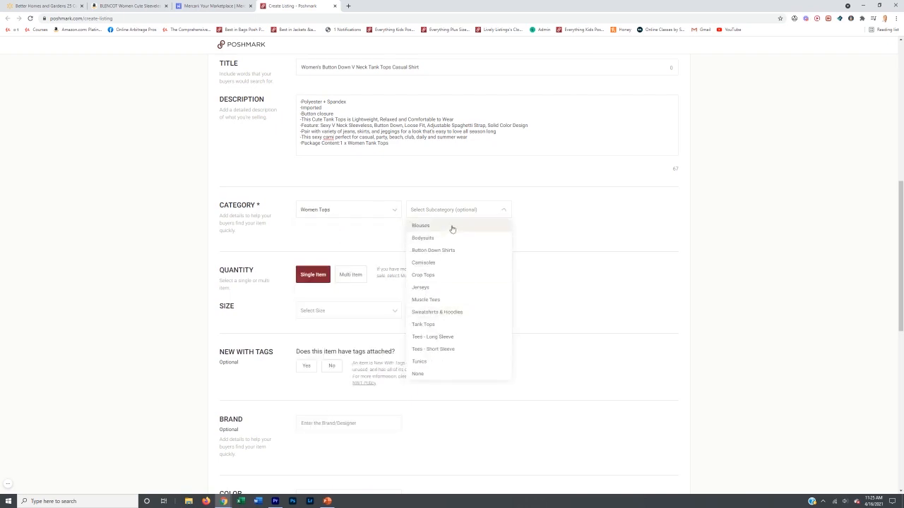
pyautogui.click(421, 226)
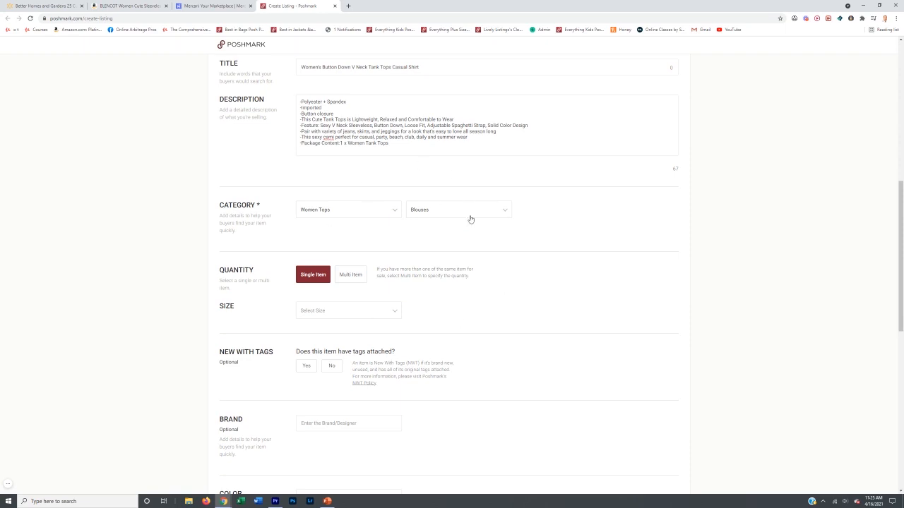
pyautogui.moveTo(427, 224)
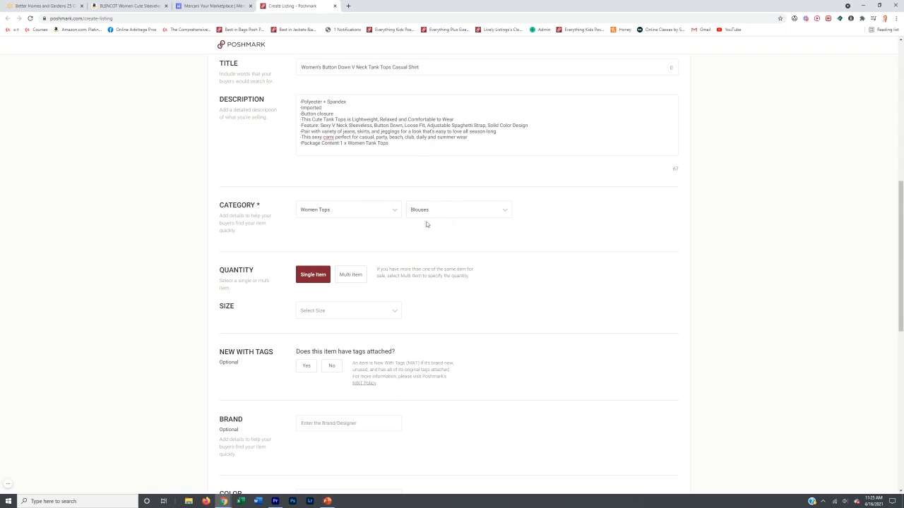
pyautogui.moveTo(425, 206)
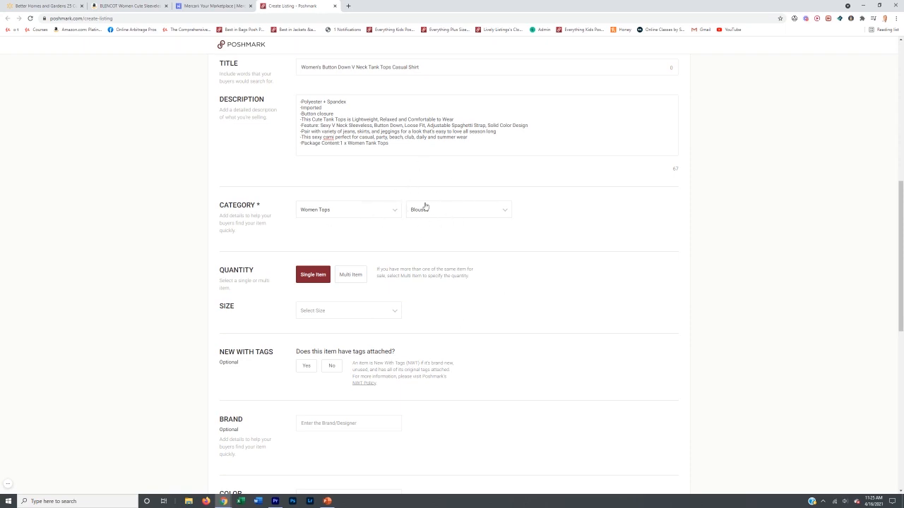
# Try several sizes in the Amazon Size dropdown to compare prices, ending back on Small
pyautogui.scroll(-3)
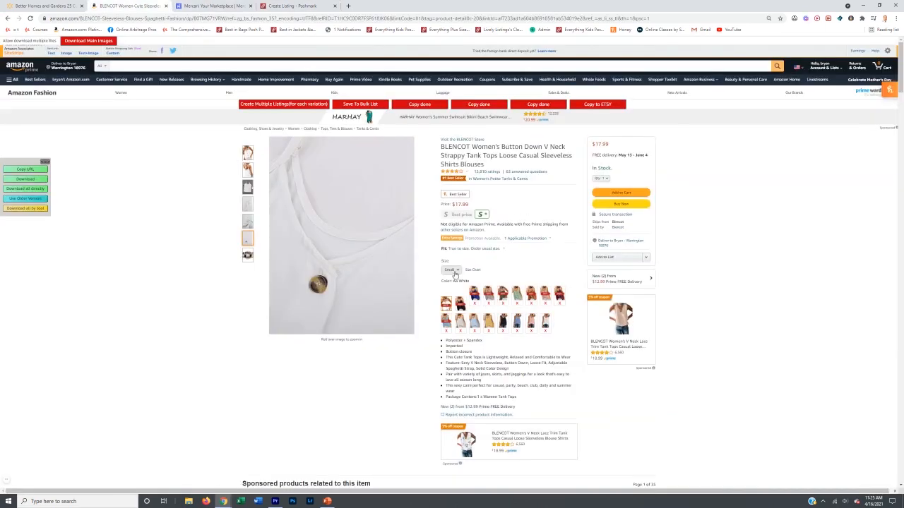
pyautogui.click(452, 270)
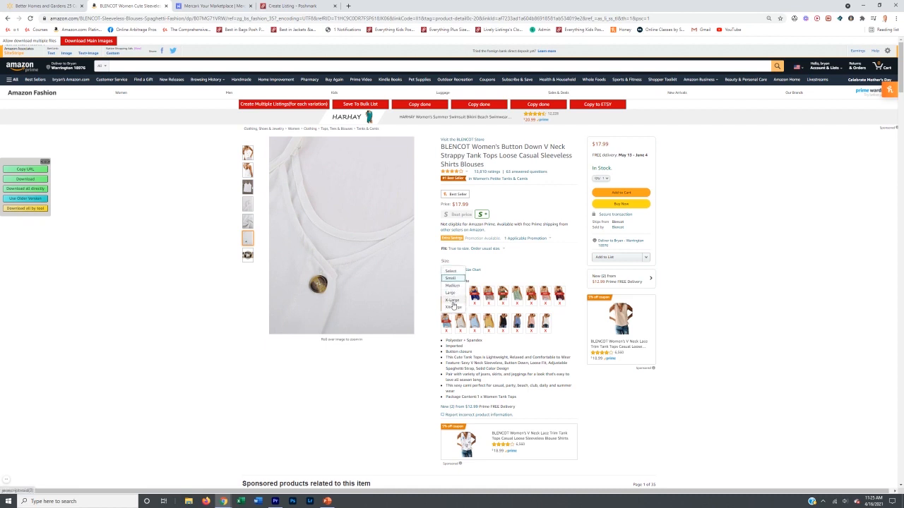
pyautogui.moveTo(456, 299)
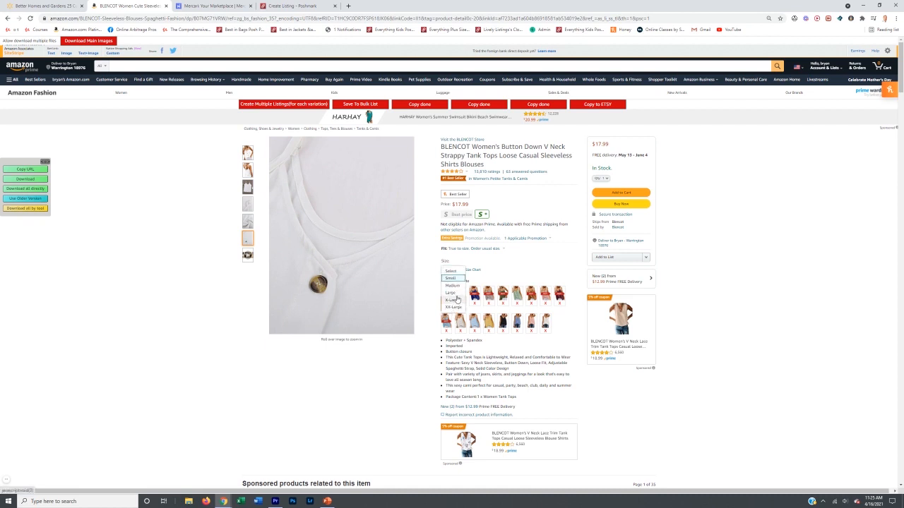
pyautogui.click(452, 285)
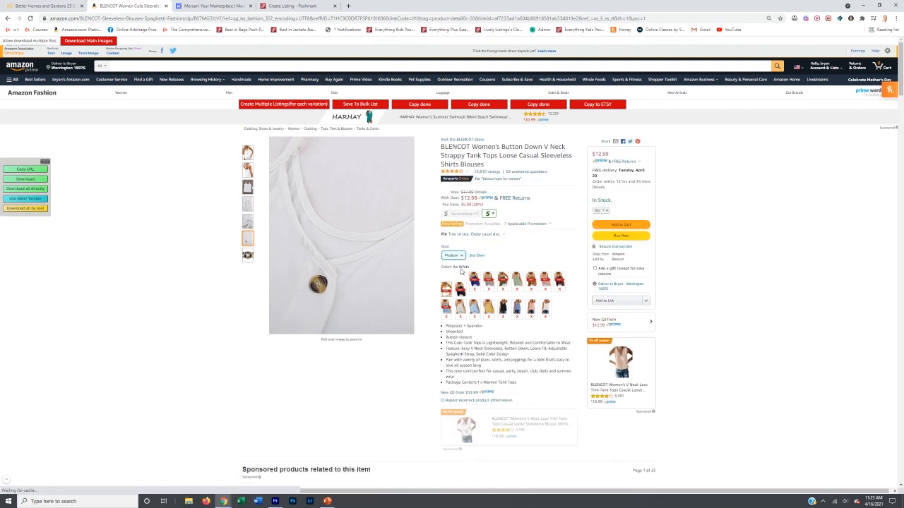
pyautogui.click(452, 254)
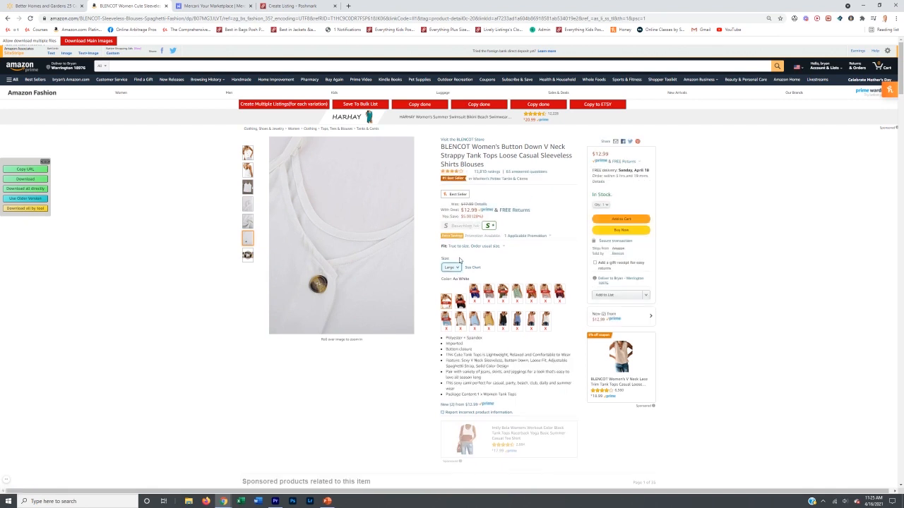
pyautogui.click(452, 268)
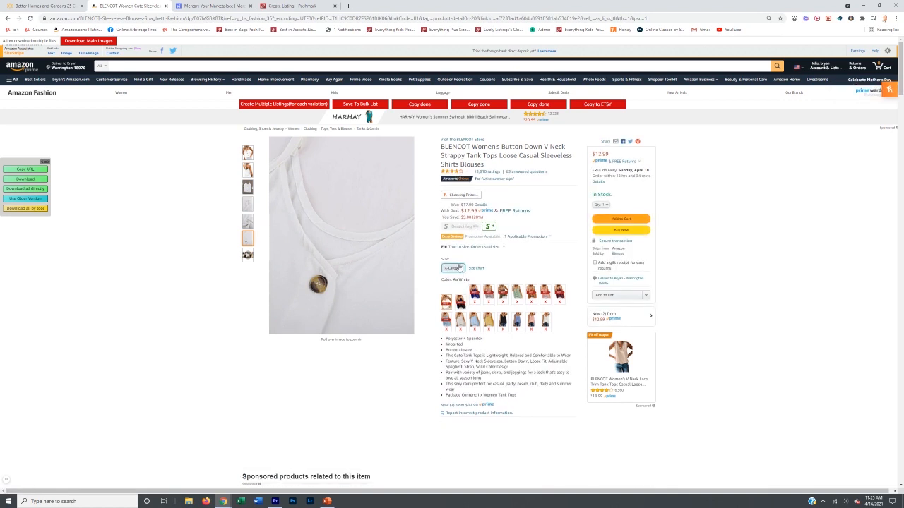
pyautogui.click(452, 268)
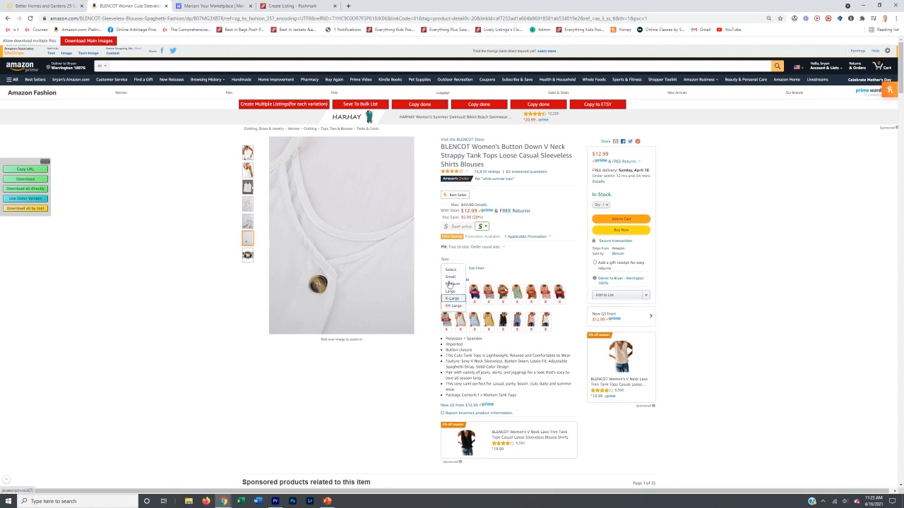
pyautogui.click(452, 279)
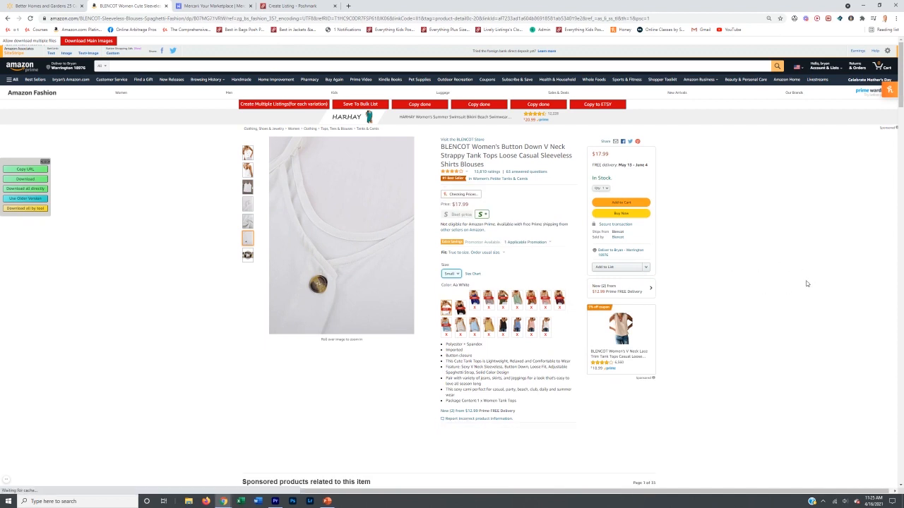
# Set Multi Item with sizes S through XXL, 4 available each, on the Poshmark form
pyautogui.click(297, 5)
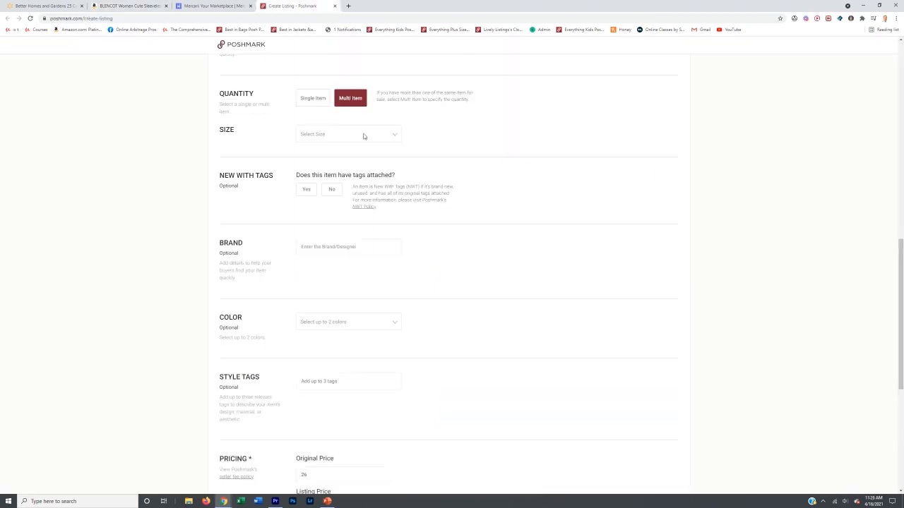
pyautogui.click(348, 134)
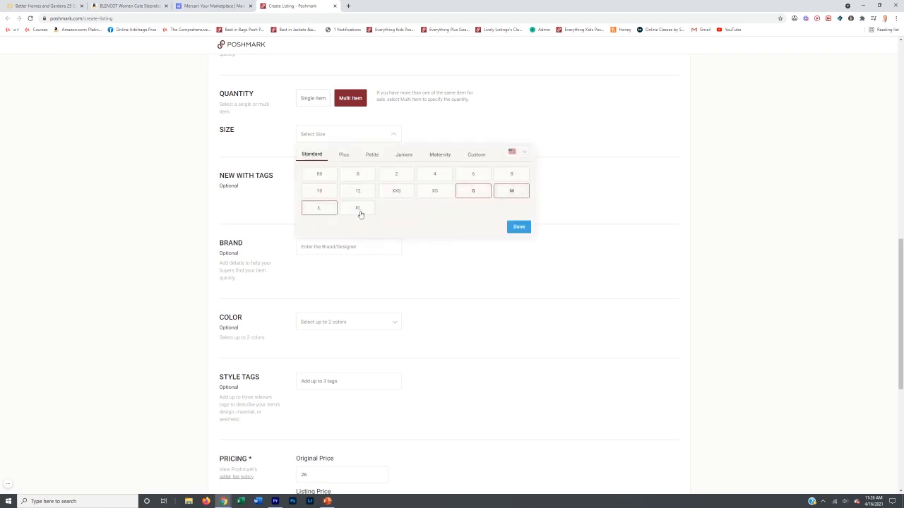
pyautogui.click(345, 154)
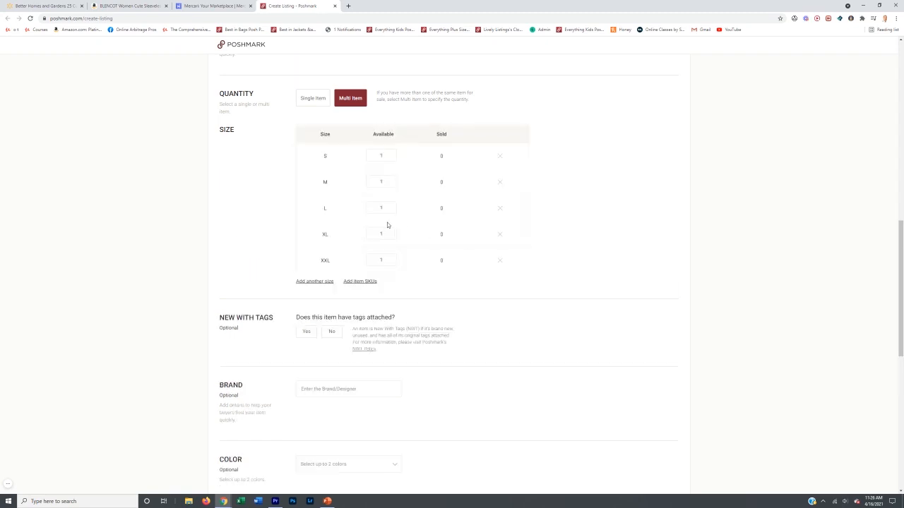
pyautogui.write('4')
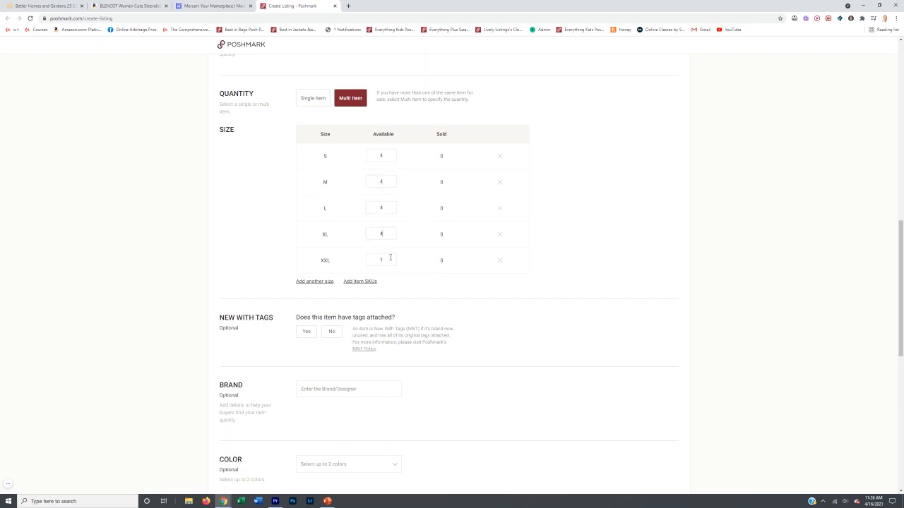
pyautogui.write('4')
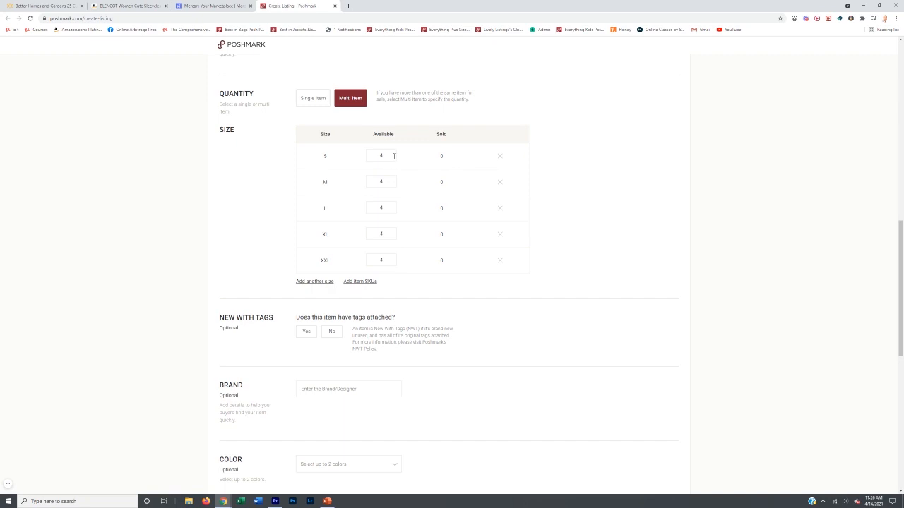
pyautogui.moveTo(322, 364)
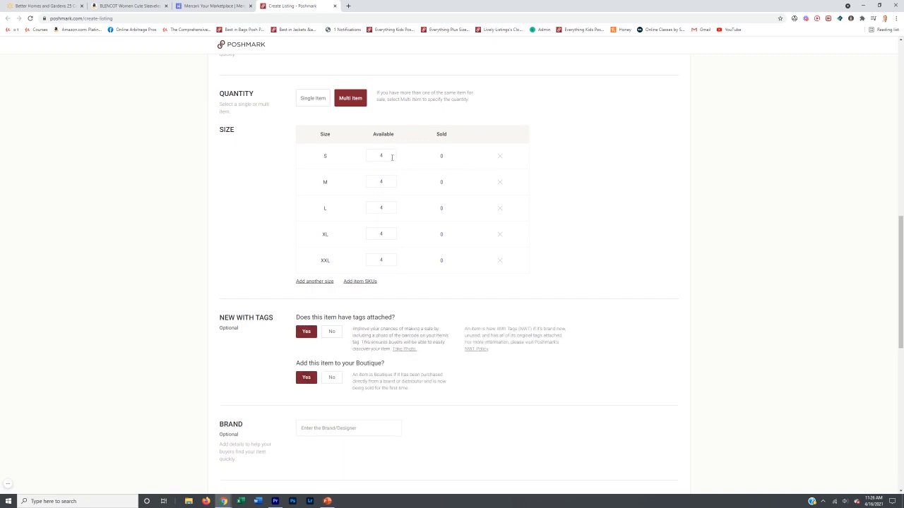
# Set the colour to White and enter 'tops' as a style tag
pyautogui.scroll(-3)
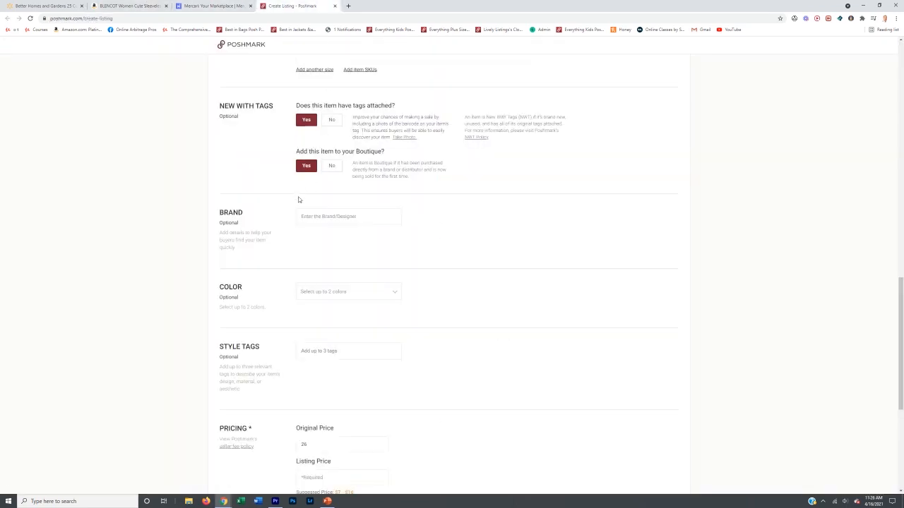
pyautogui.click(348, 291)
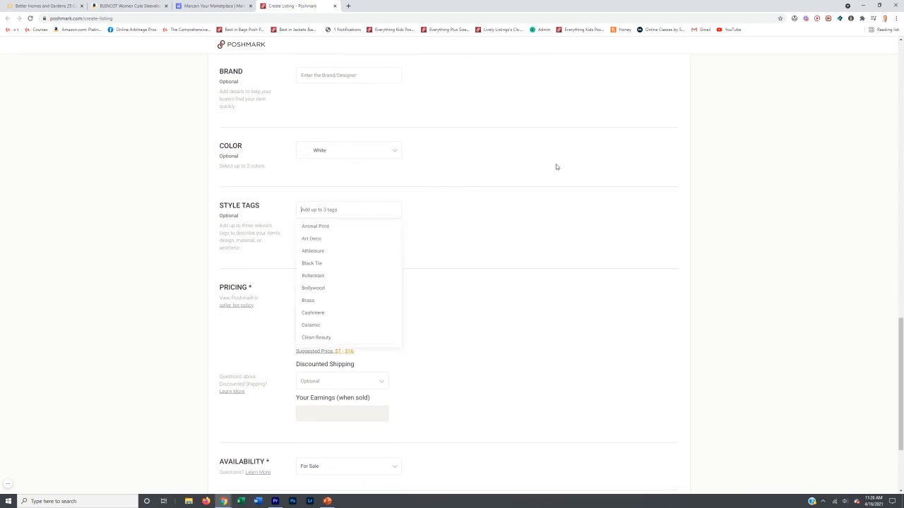
pyautogui.write('tops')
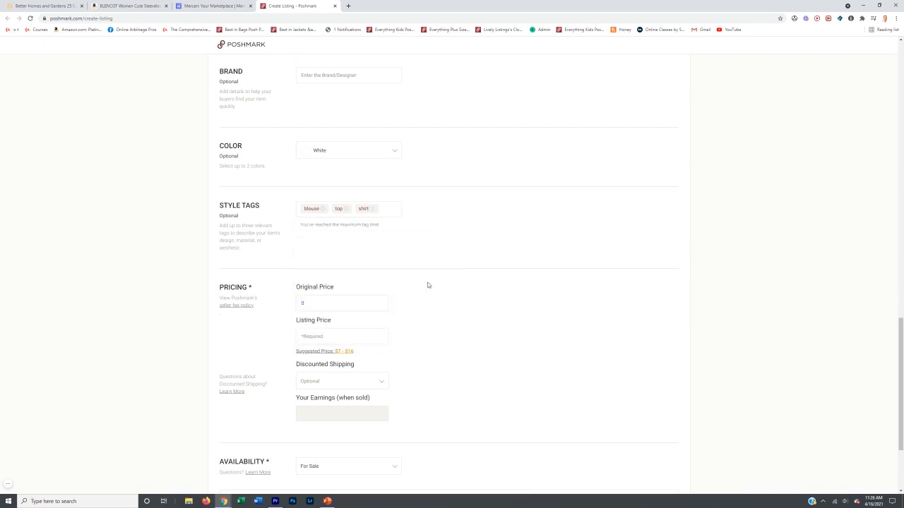
pyautogui.click(342, 302)
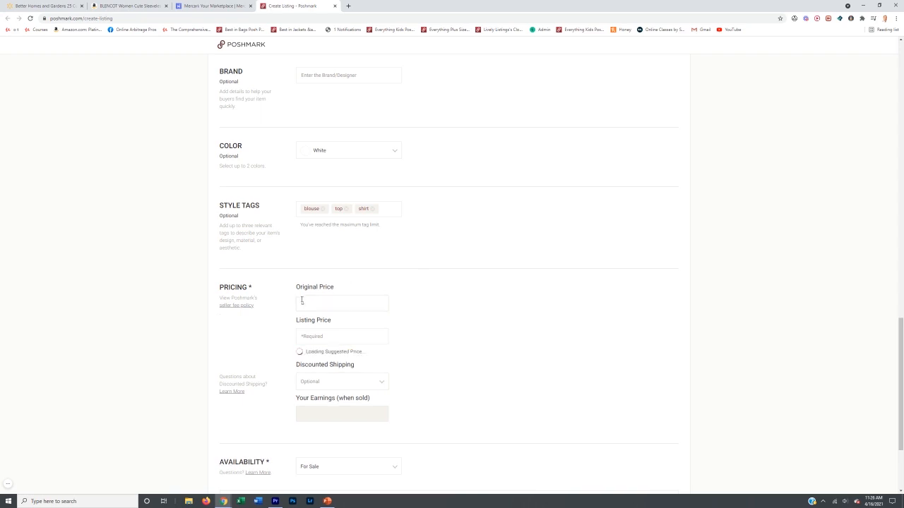
pyautogui.write('0')
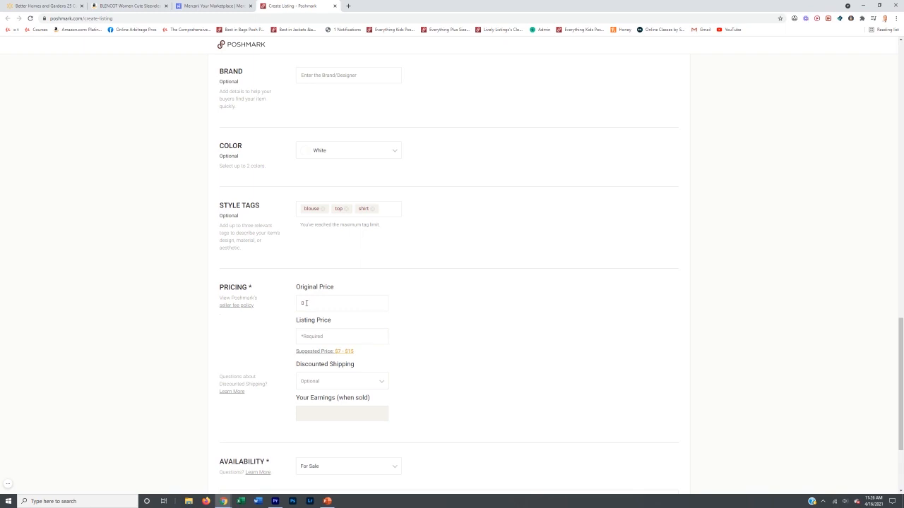
pyautogui.write('48')
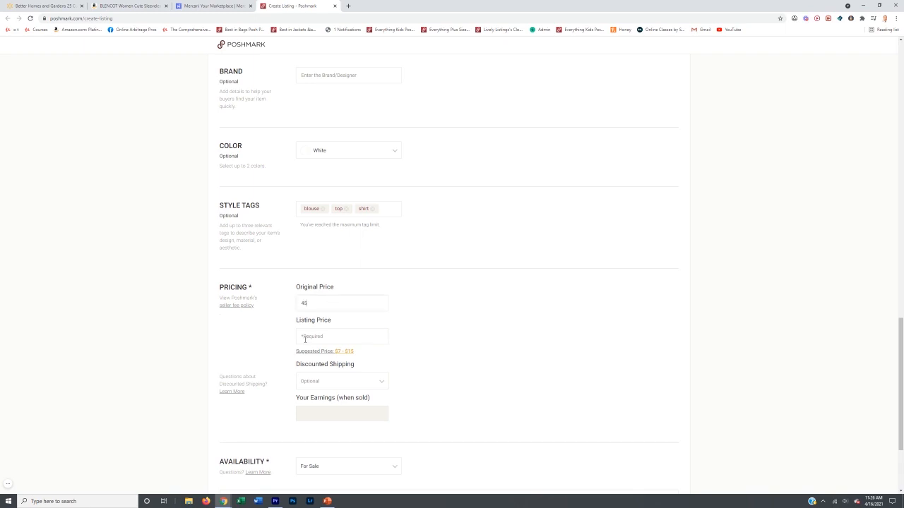
pyautogui.write('5')
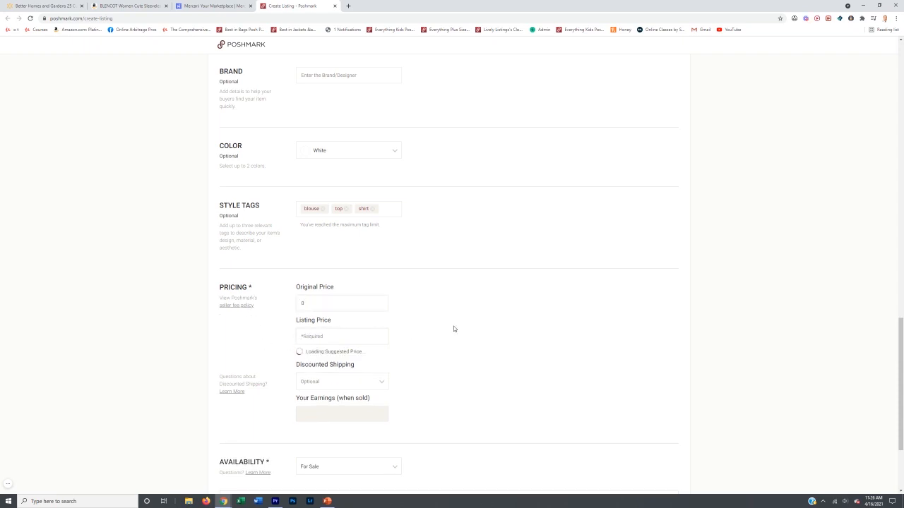
pyautogui.click(342, 336)
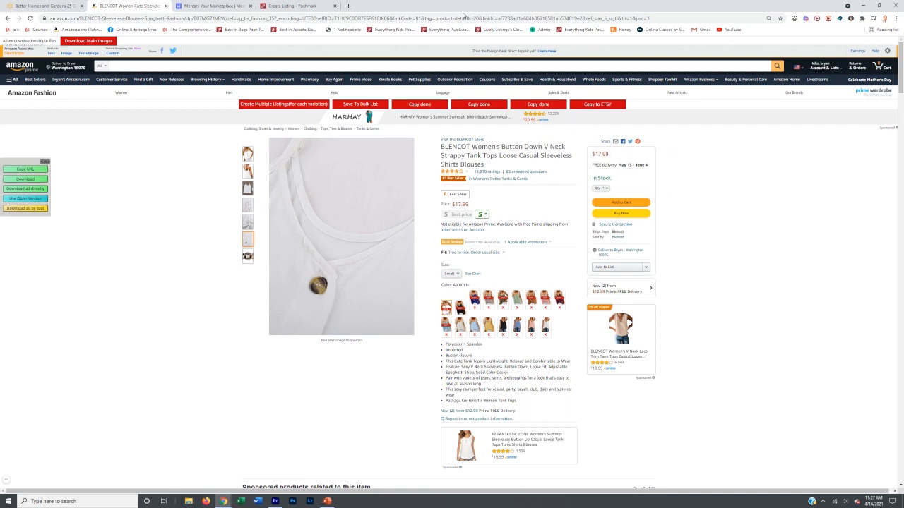
pyautogui.click(297, 6)
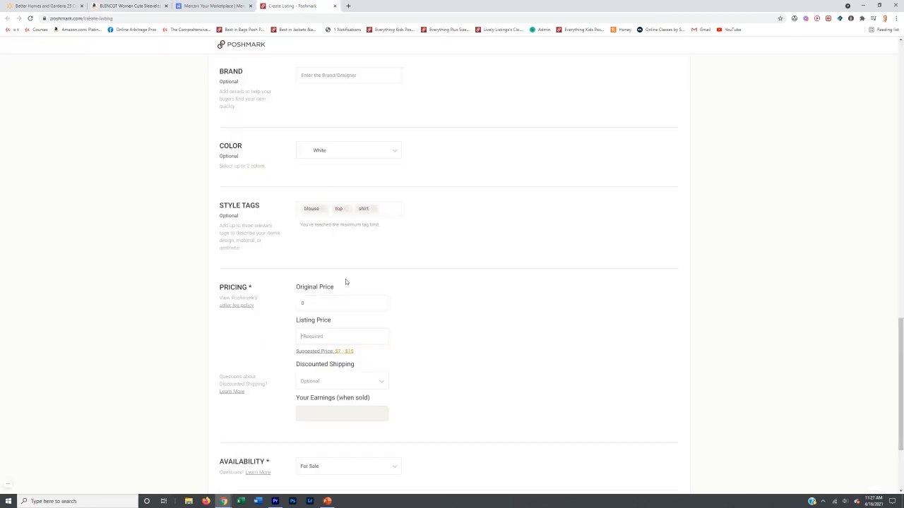
# Enter listing prices 25, 29, then 39 so Your Earnings reads $31.20
pyautogui.scroll(-3)
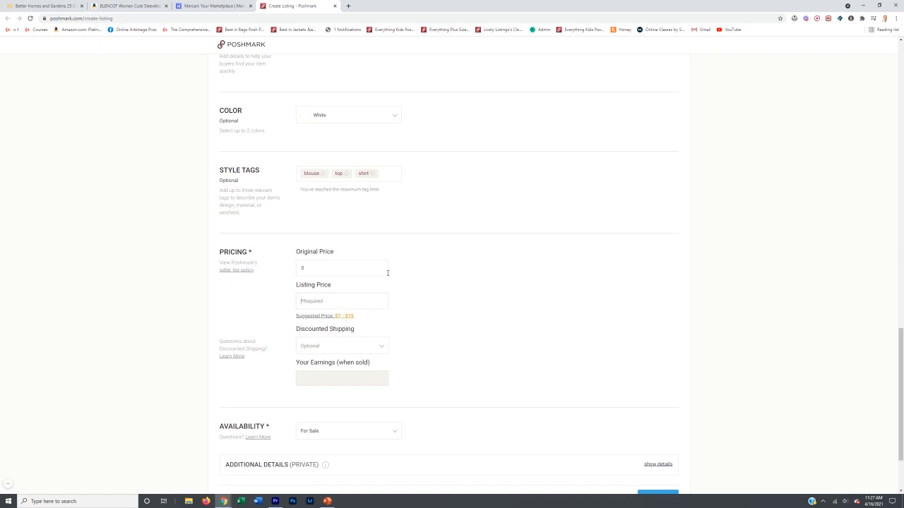
pyautogui.write('25')
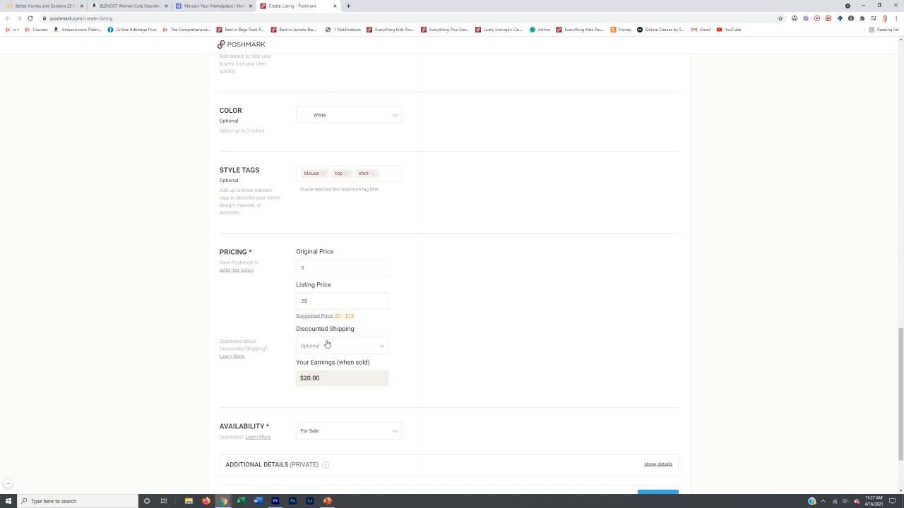
pyautogui.click(347, 344)
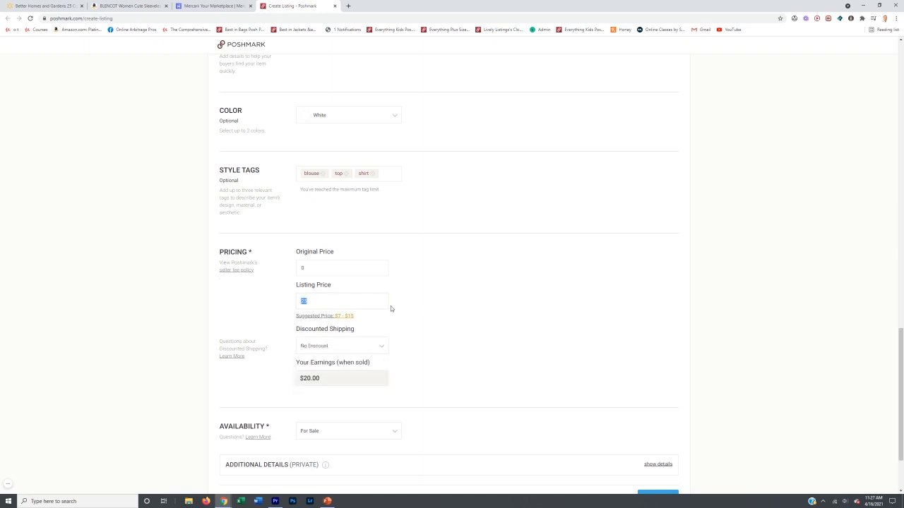
pyautogui.write('29')
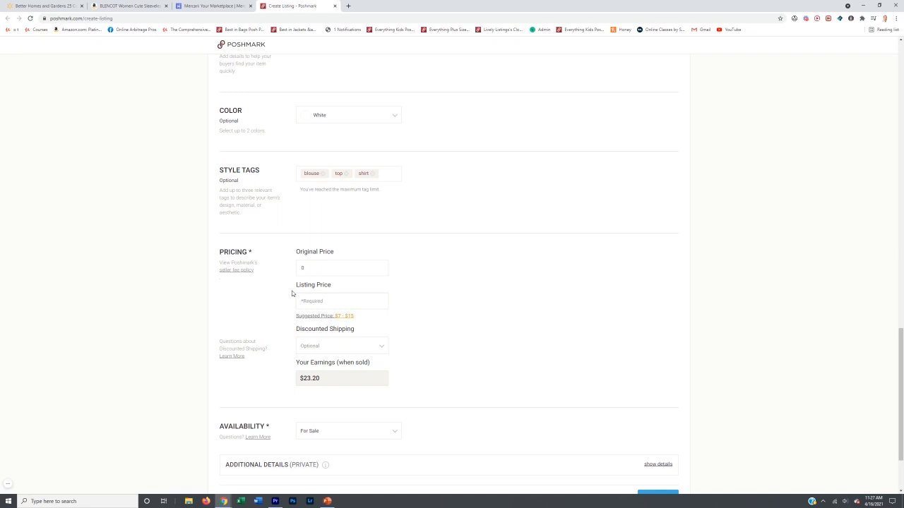
pyautogui.write('39')
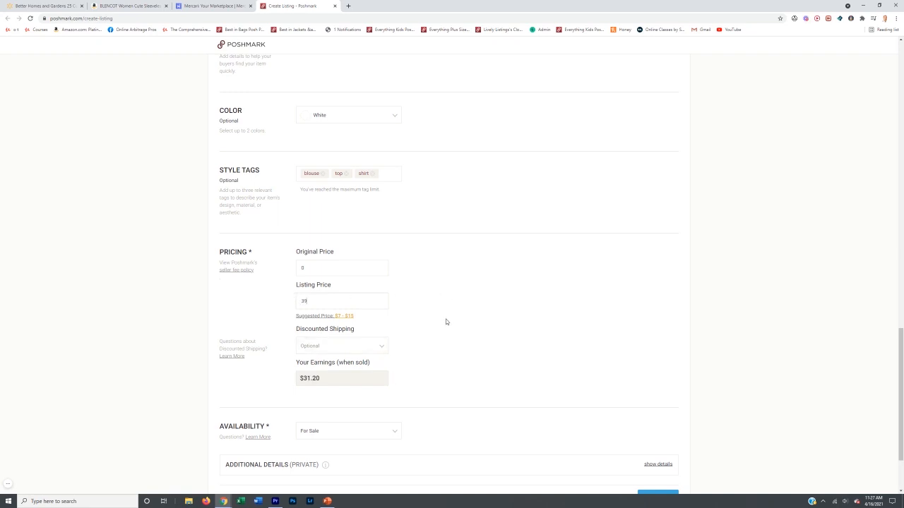
pyautogui.moveTo(409, 322)
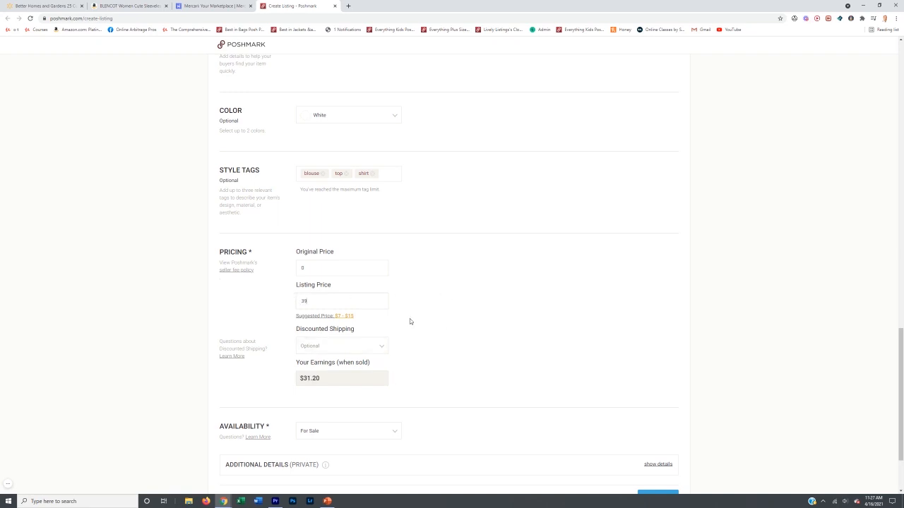
pyautogui.moveTo(396, 325)
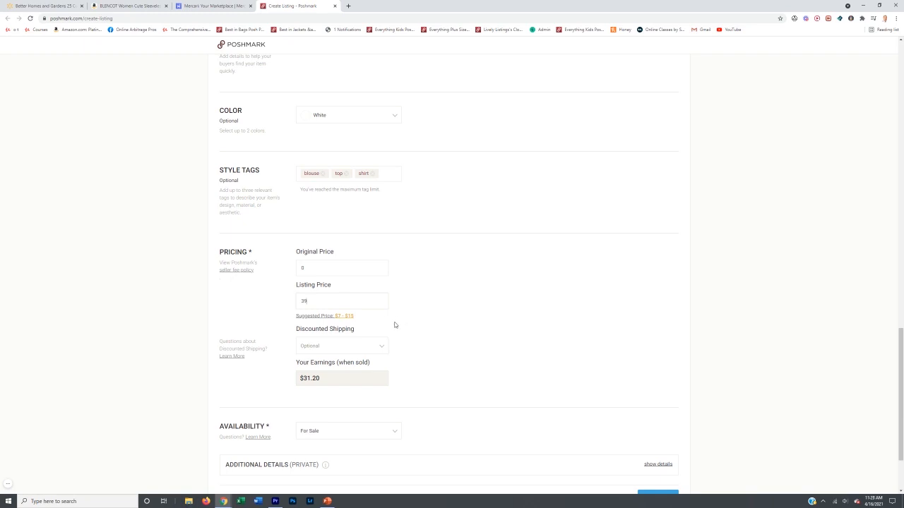
pyautogui.moveTo(420, 291)
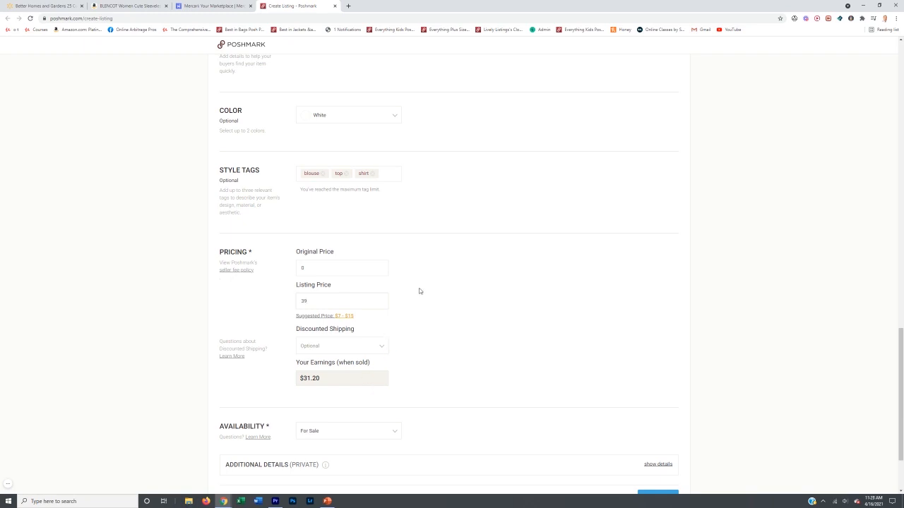
pyautogui.moveTo(347, 339)
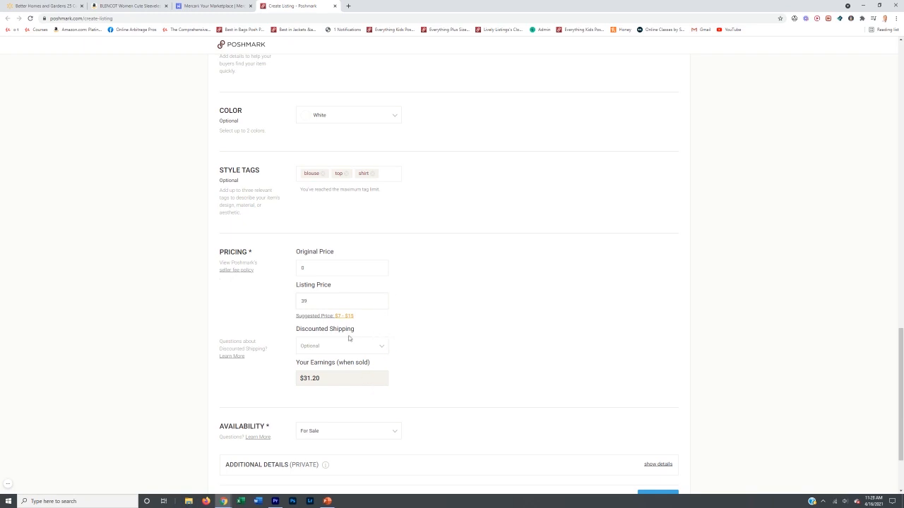
pyautogui.moveTo(415, 319)
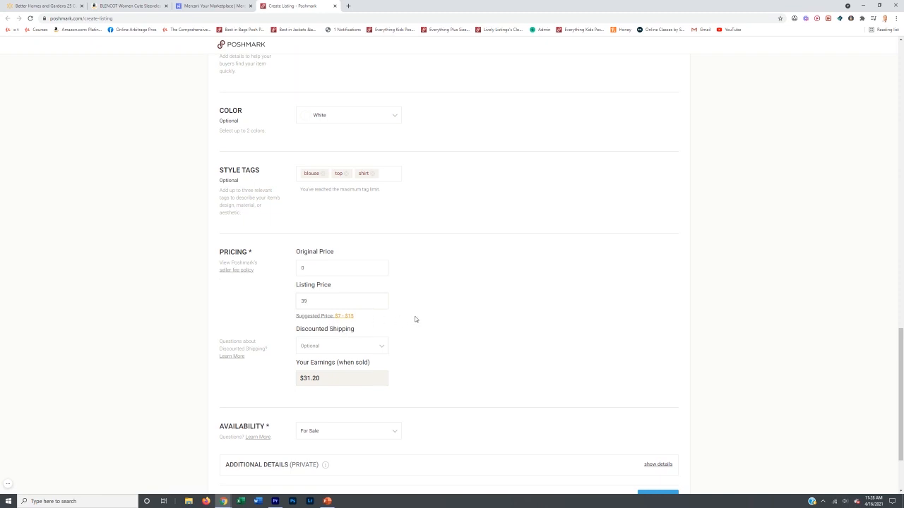
pyautogui.scroll(-3)
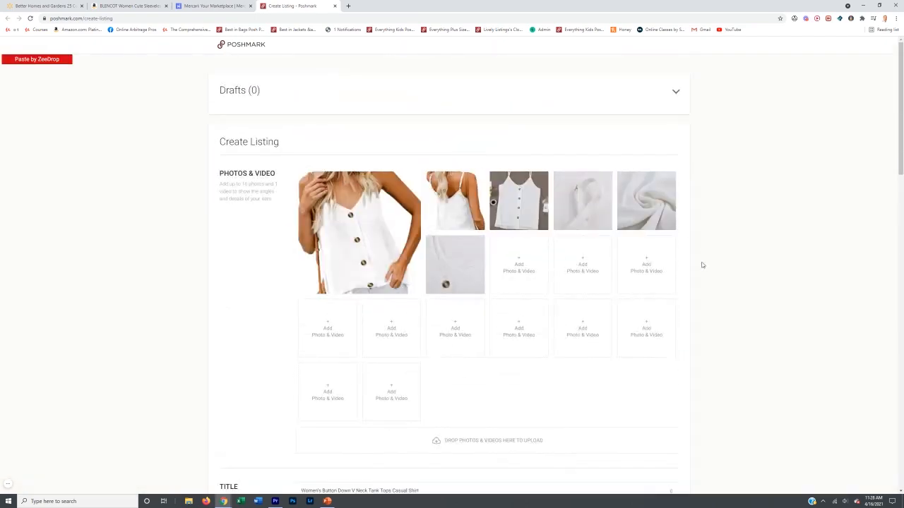
pyautogui.scroll(-3)
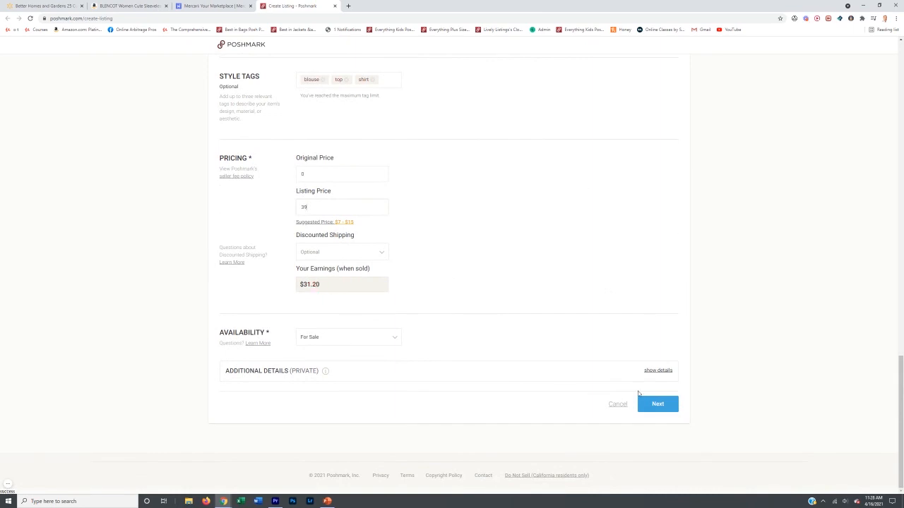
# Submit the priced BLENCOT tank top listing for sale via Next
pyautogui.click(658, 404)
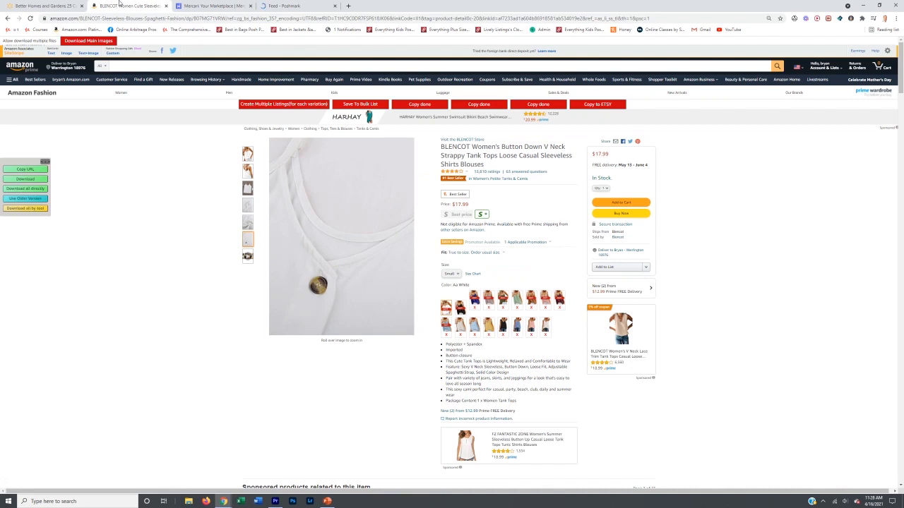
pyautogui.moveTo(444, 93)
pyautogui.write('me')
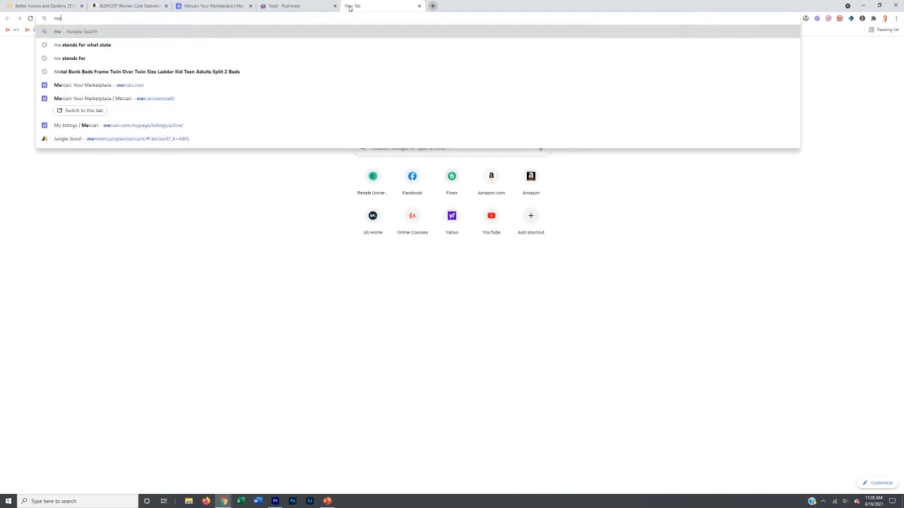
# Enter 'listperf' in a new tab's address bar to reach the cross-posting tool
pyautogui.write('listperf')
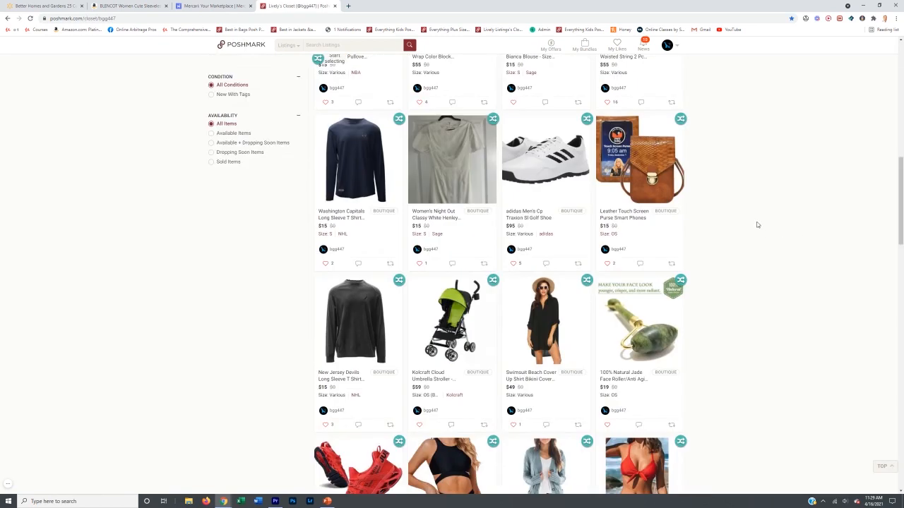
pyautogui.moveTo(544, 184)
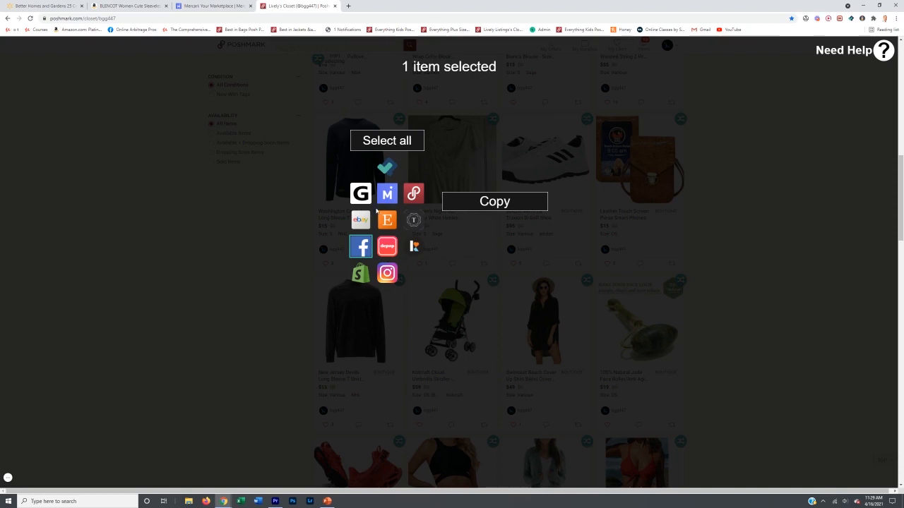
pyautogui.moveTo(414, 194)
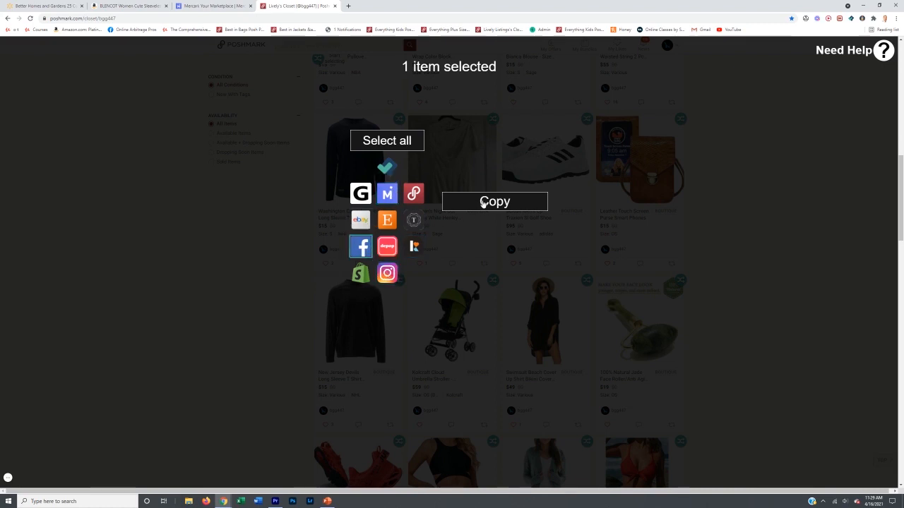
# Copy the adidas golf shoe closet item to Facebook Marketplace
pyautogui.click(495, 200)
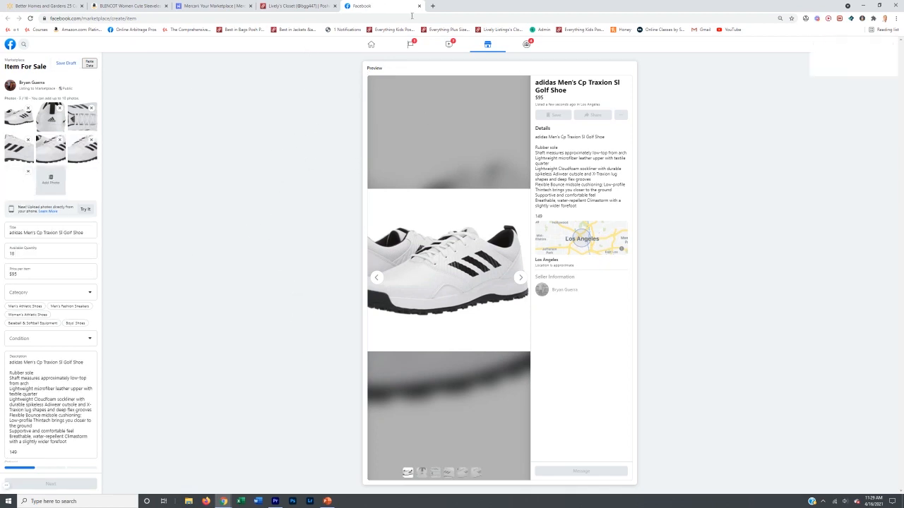
# Return to the Poshmark closet tab after viewing the prefilled Marketplace form
pyautogui.click(517, 6)
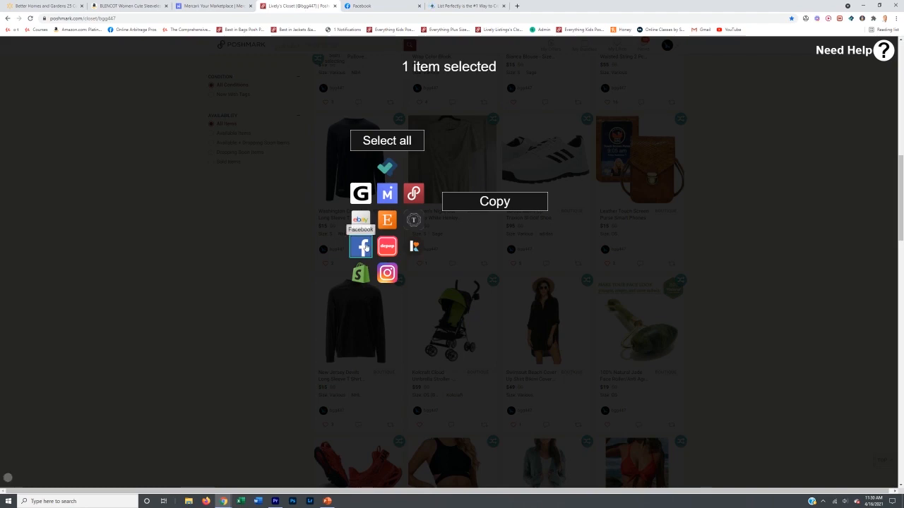
pyautogui.moveTo(398, 226)
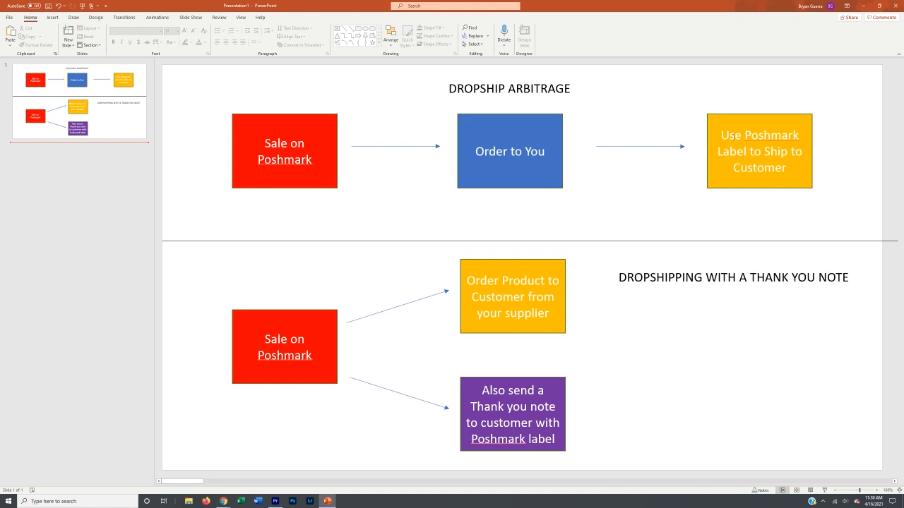
pyautogui.moveTo(345, 172)
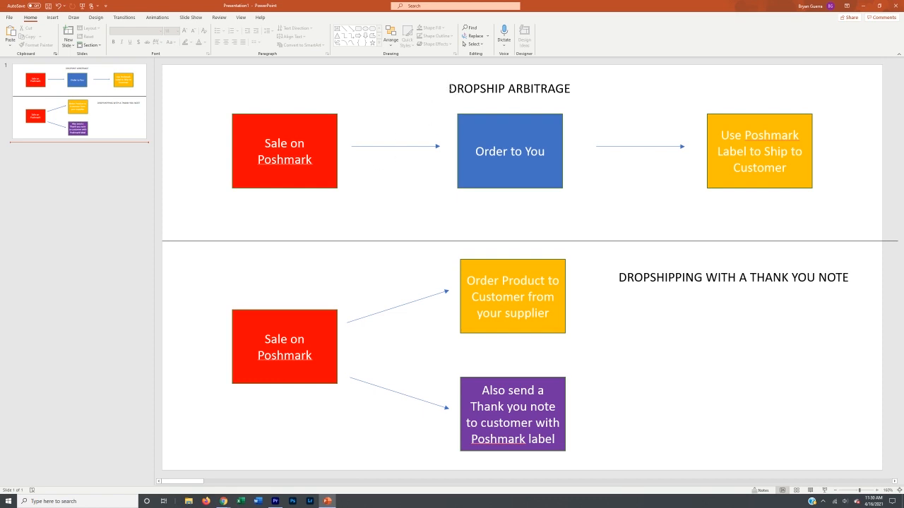
pyautogui.moveTo(610, 282)
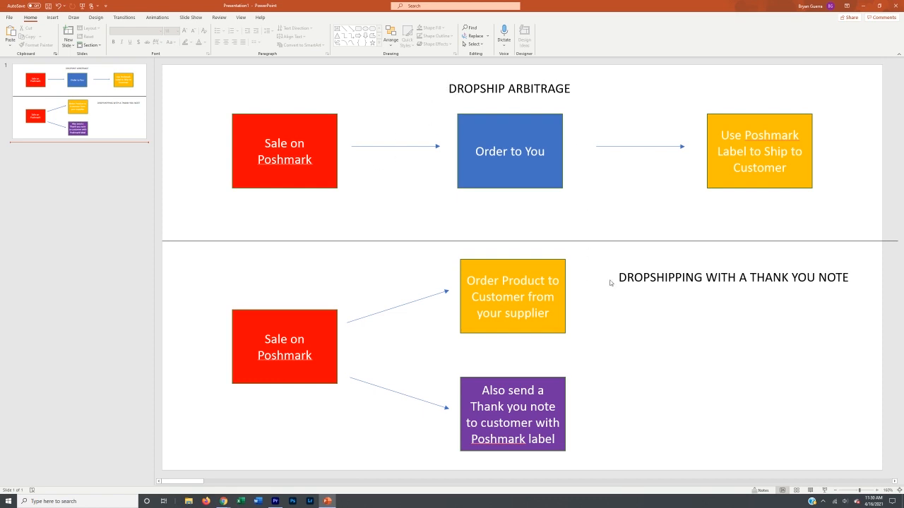
pyautogui.moveTo(790, 198)
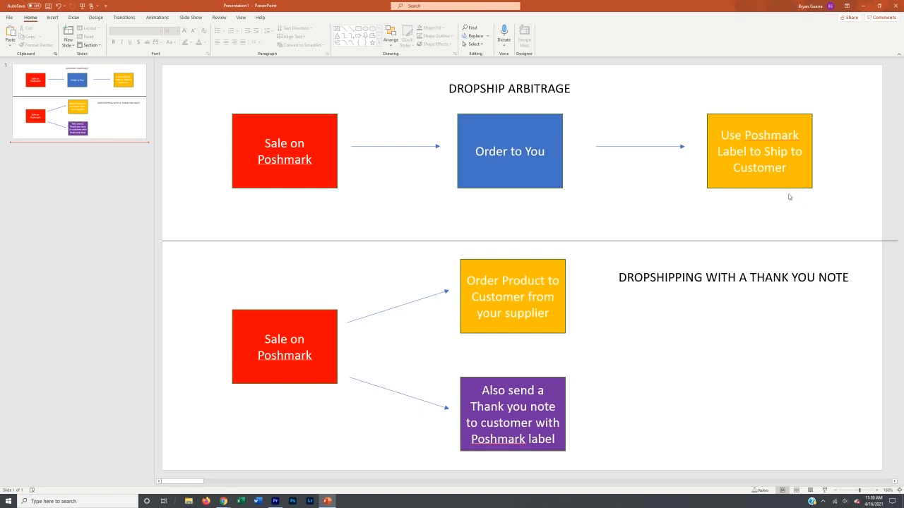
pyautogui.moveTo(737, 152)
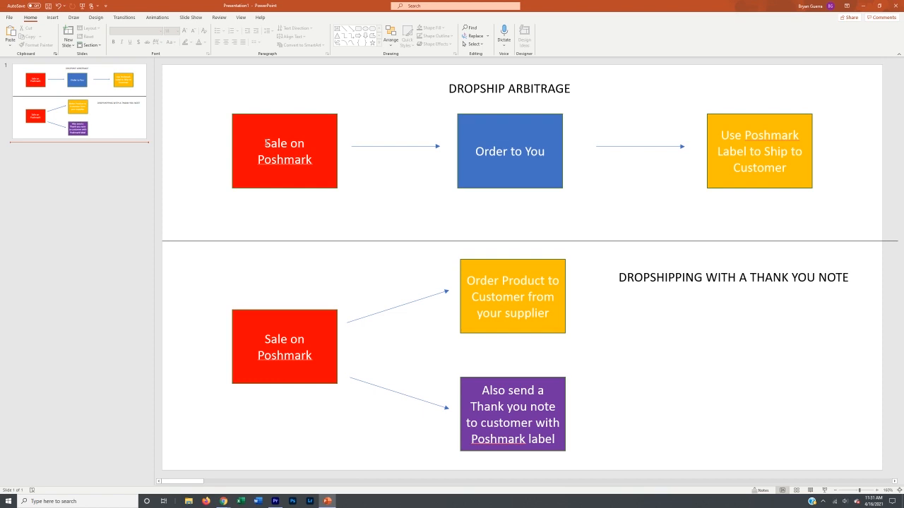
pyautogui.moveTo(397, 150)
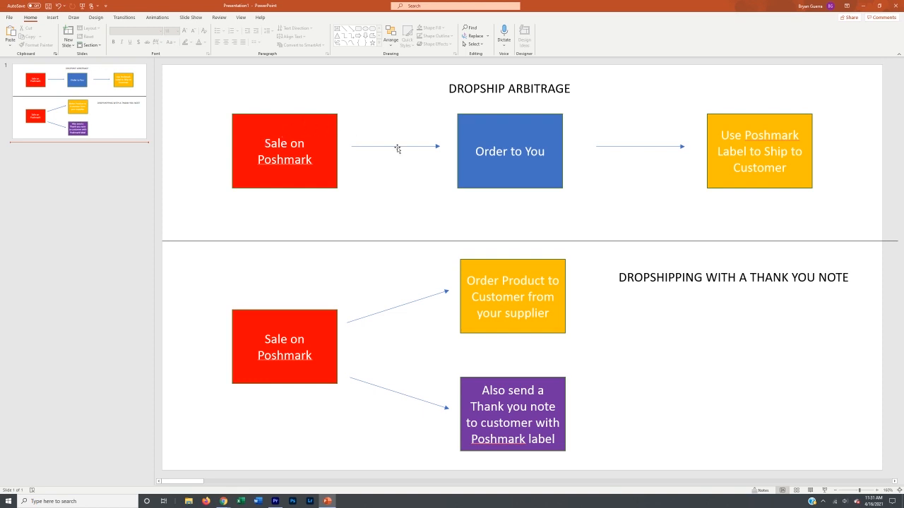
pyautogui.moveTo(517, 150)
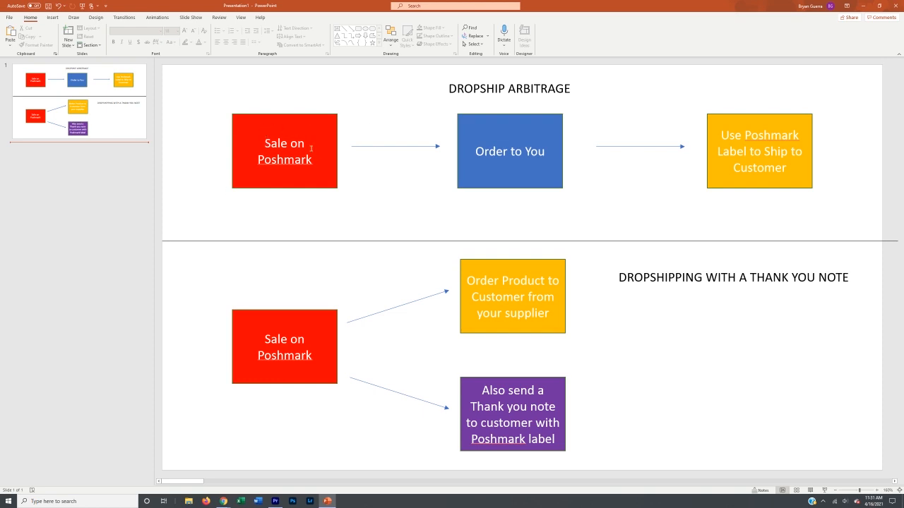
pyautogui.moveTo(271, 130)
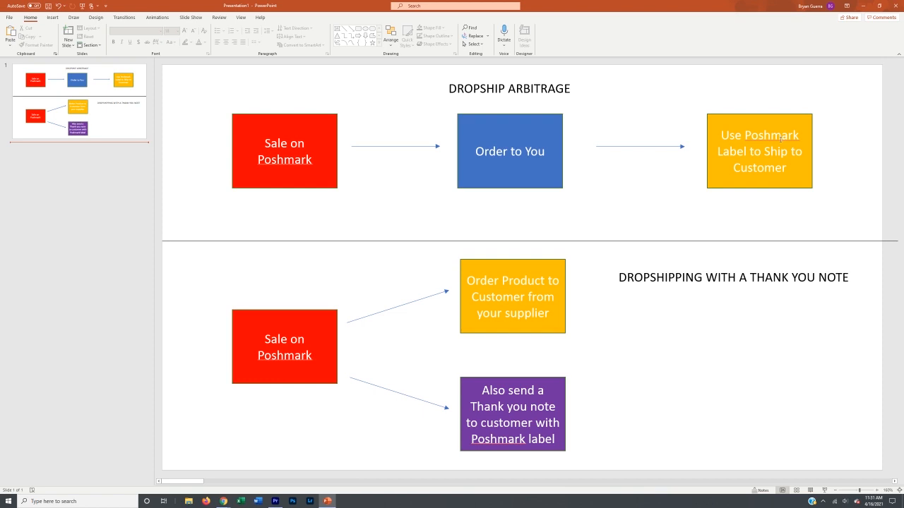
pyautogui.moveTo(424, 99)
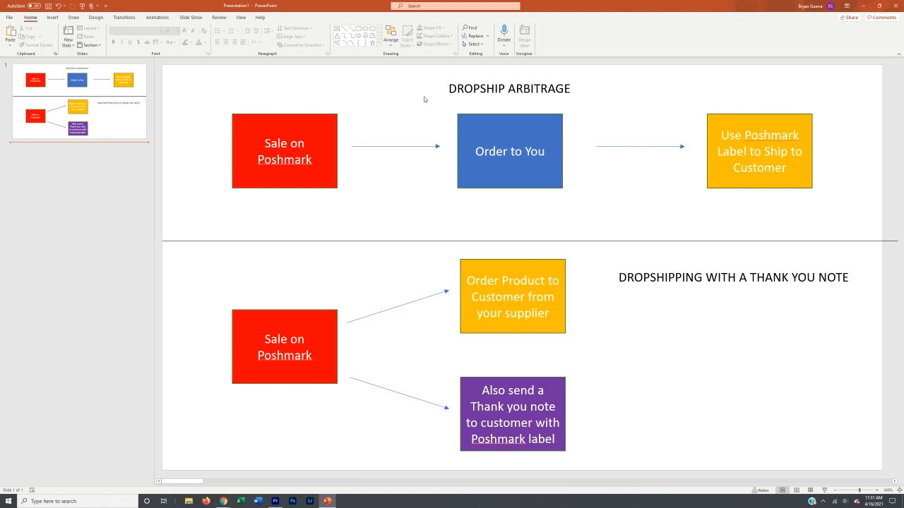
pyautogui.moveTo(494, 133)
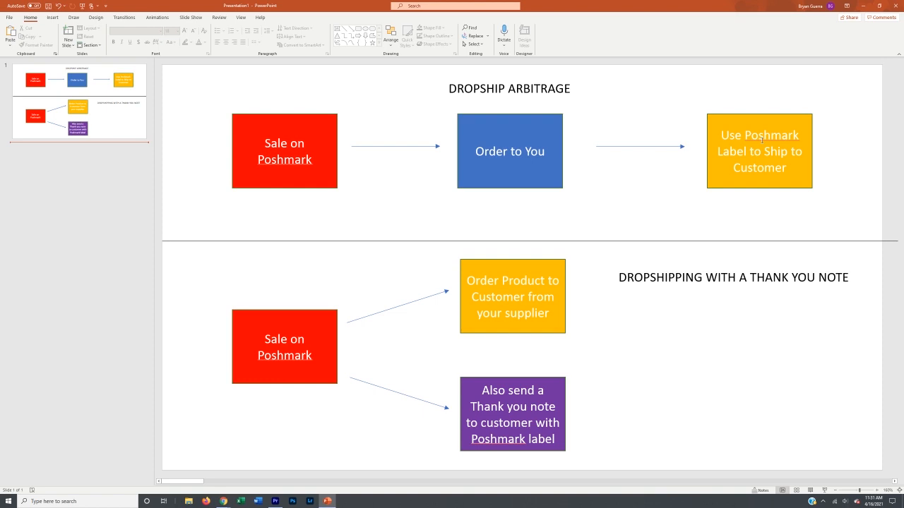
pyautogui.moveTo(274, 105)
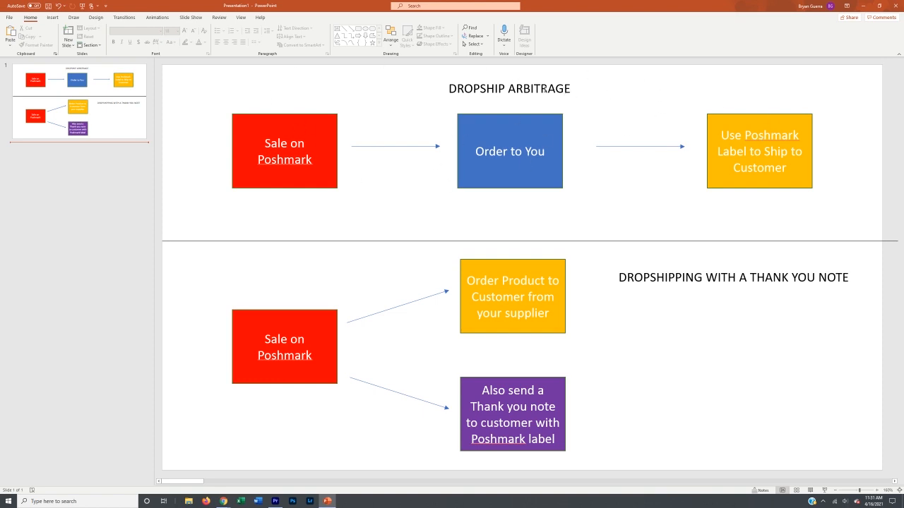
pyautogui.moveTo(446, 259)
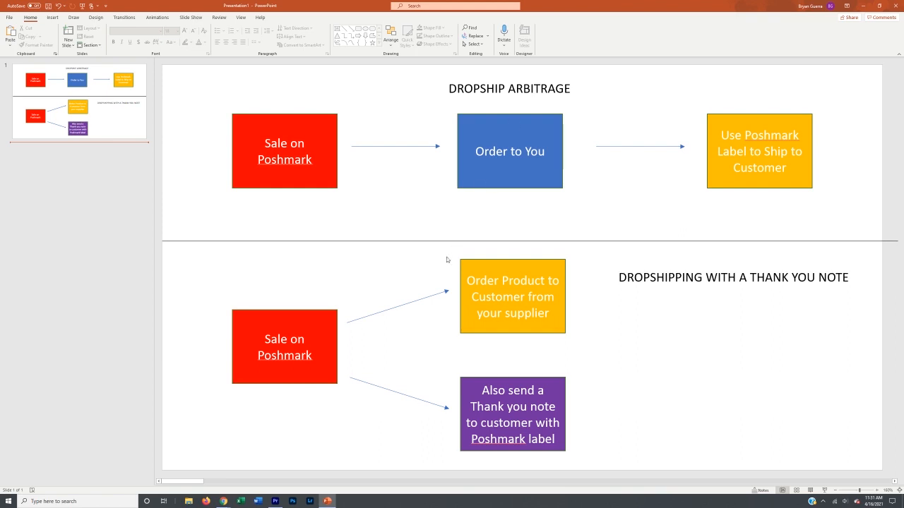
pyautogui.moveTo(477, 198)
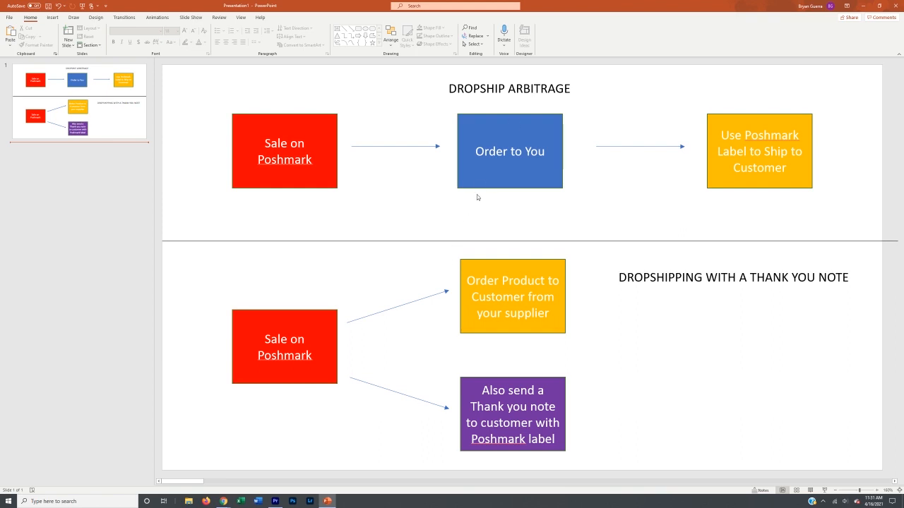
pyautogui.moveTo(486, 195)
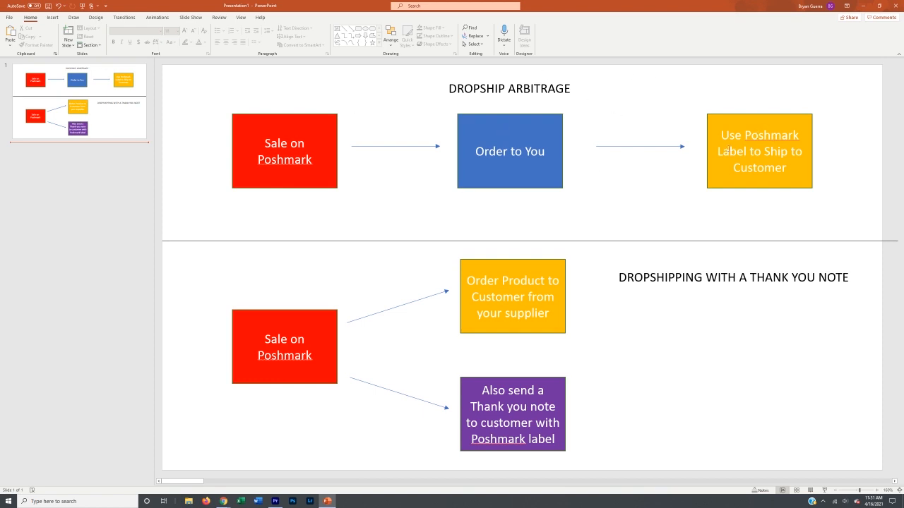
pyautogui.moveTo(685, 157)
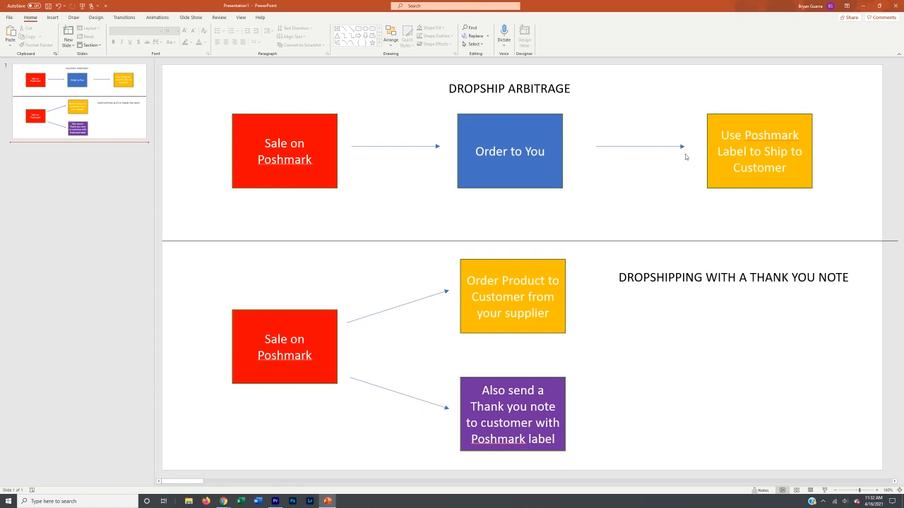
pyautogui.moveTo(488, 127)
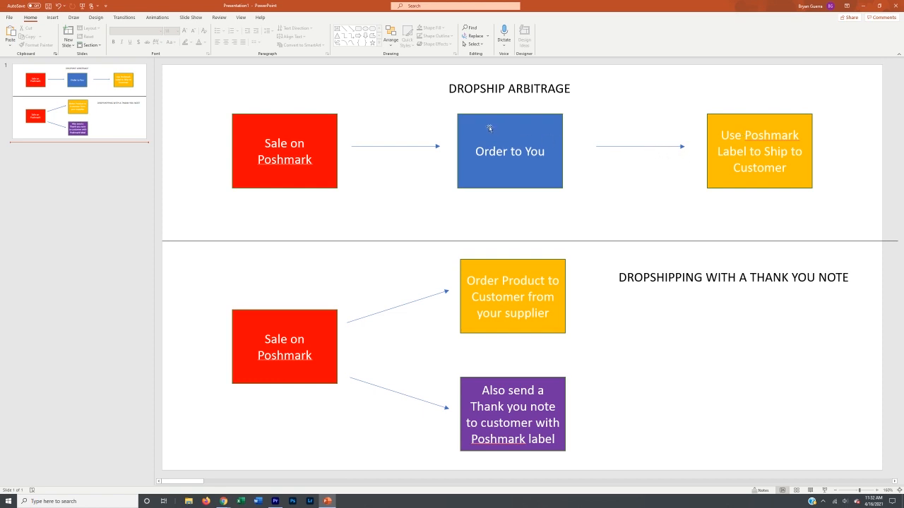
pyautogui.moveTo(487, 139)
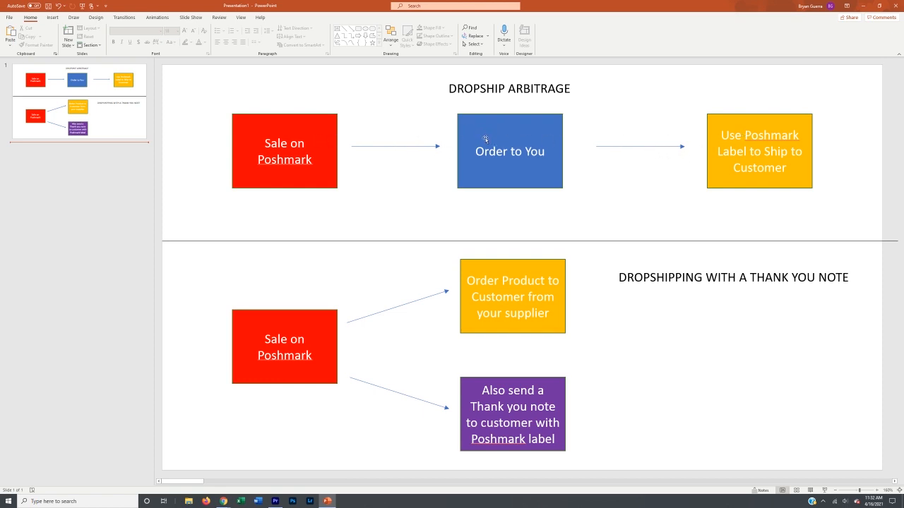
pyautogui.moveTo(504, 127)
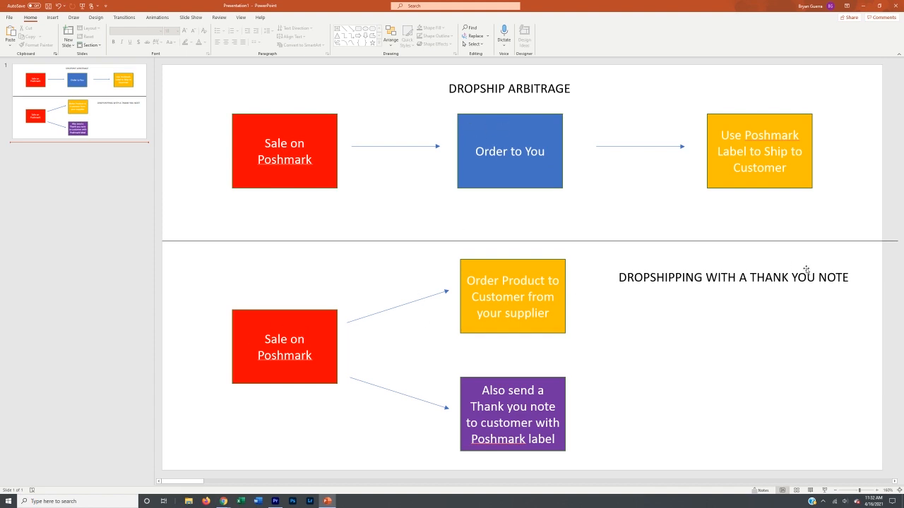
pyautogui.moveTo(782, 304)
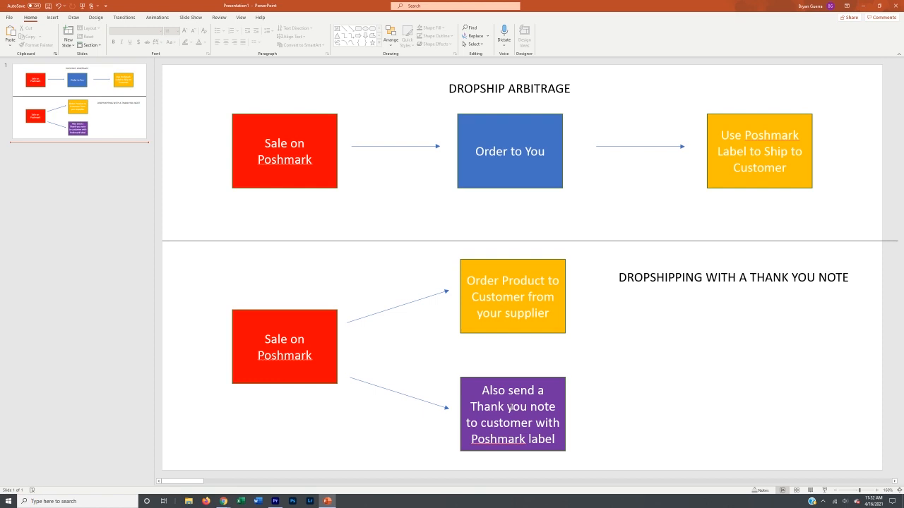
pyautogui.moveTo(635, 83)
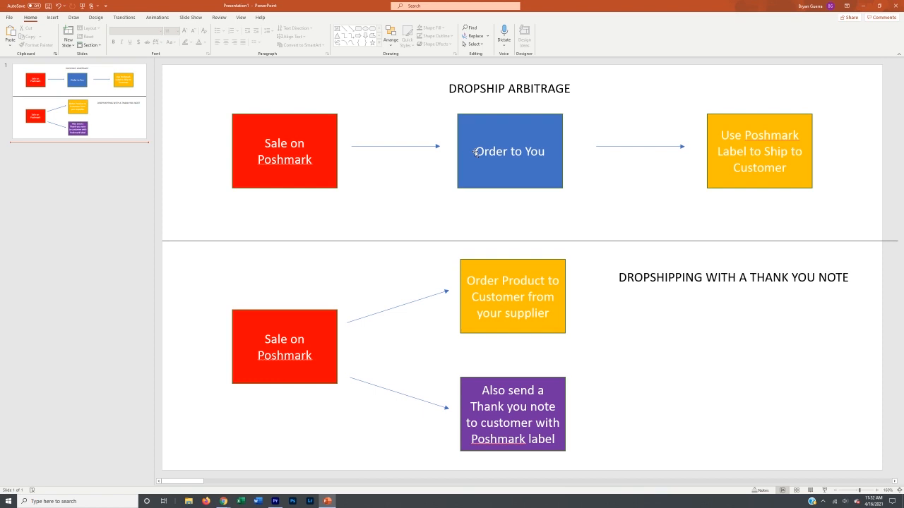
pyautogui.moveTo(468, 133)
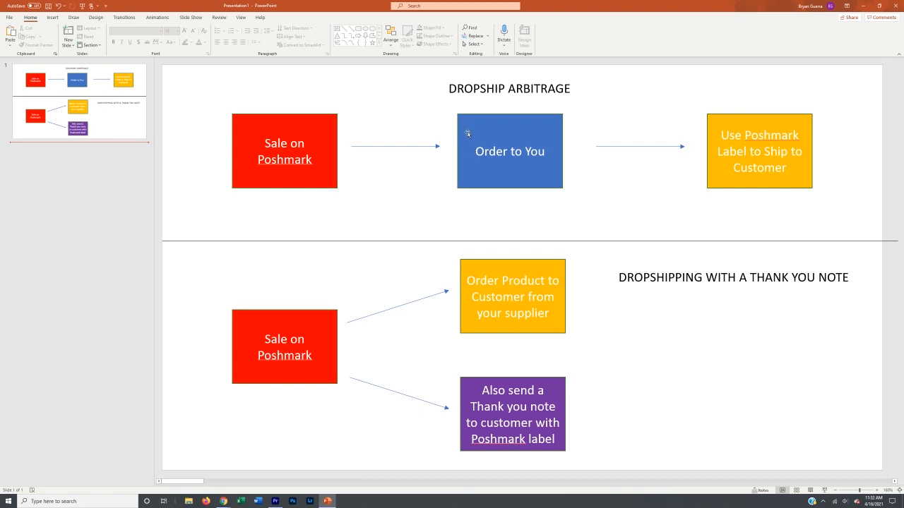
pyautogui.moveTo(619, 279)
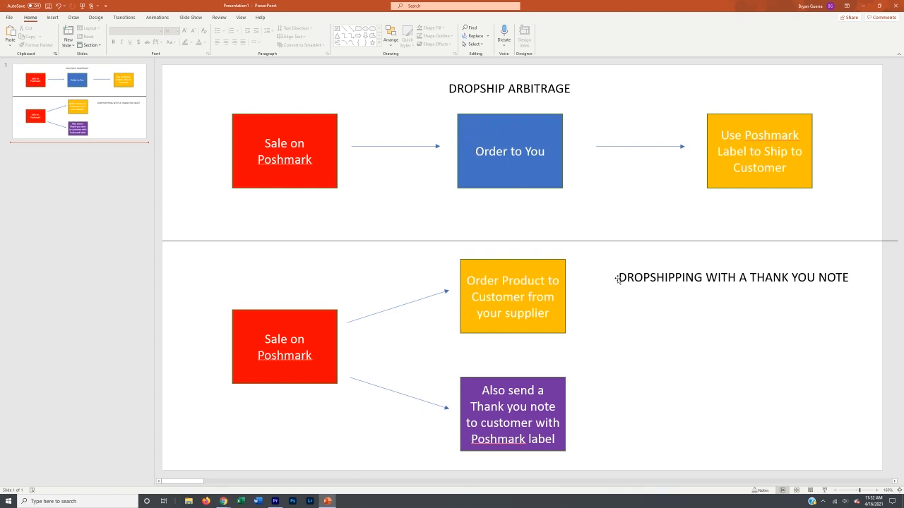
pyautogui.moveTo(449, 308)
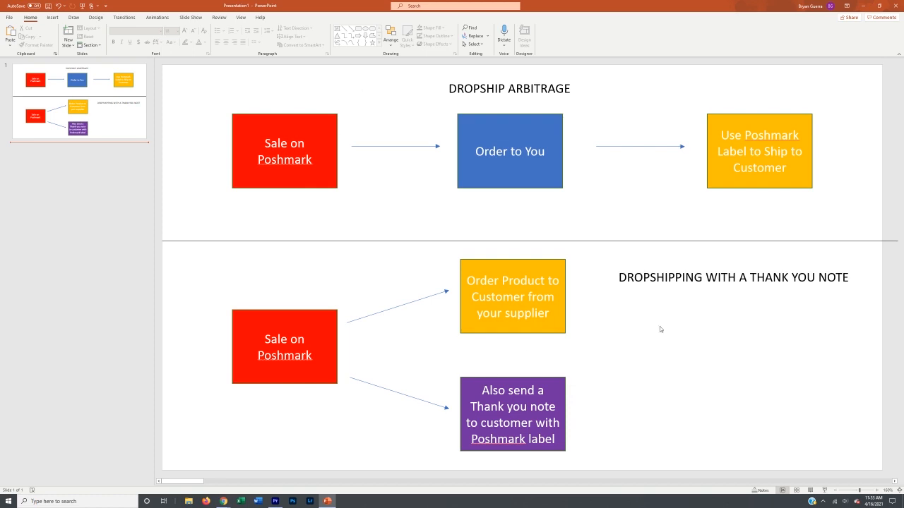
pyautogui.moveTo(308, 316)
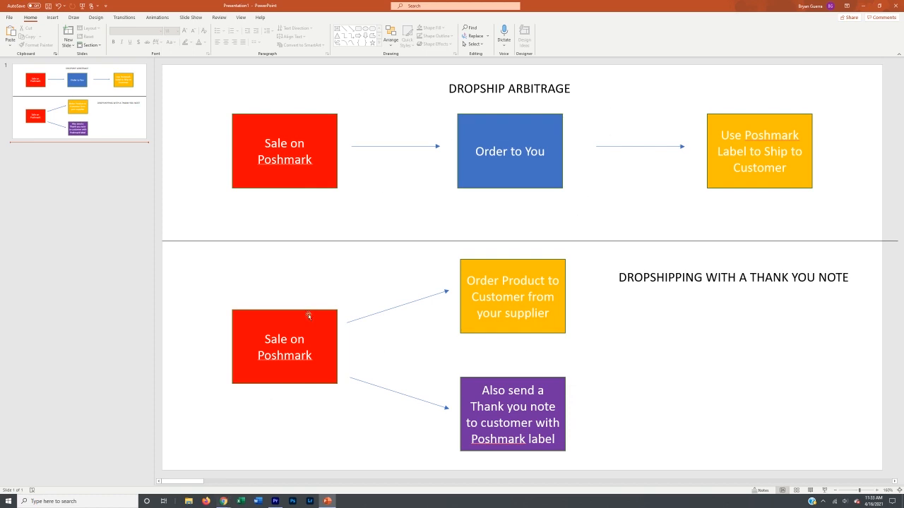
pyautogui.moveTo(362, 257)
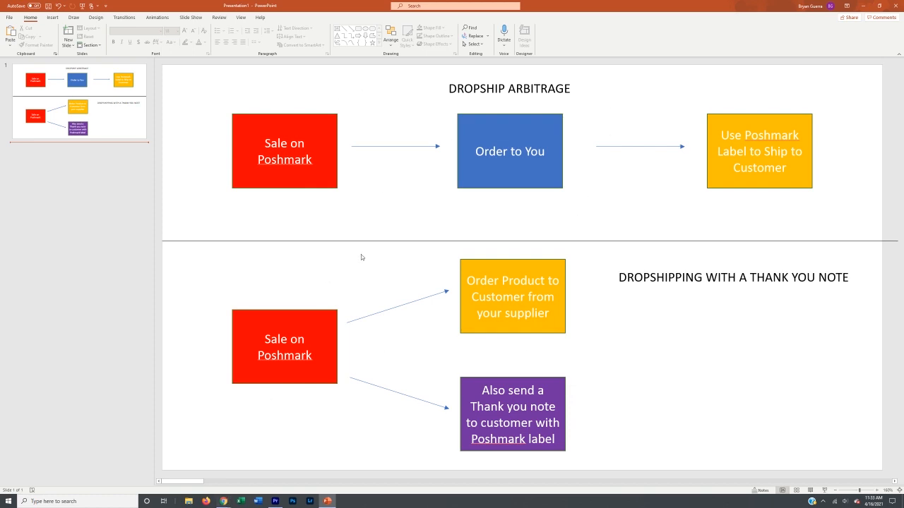